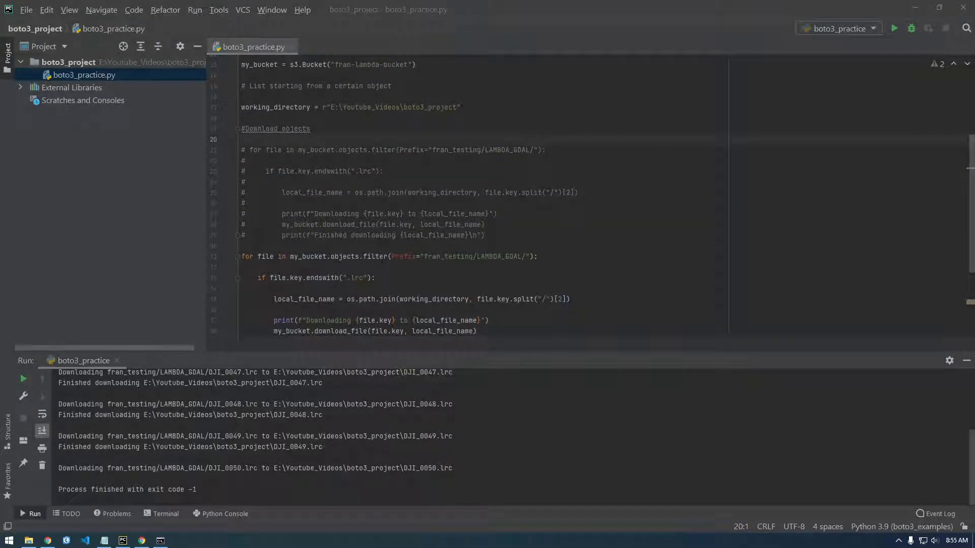
# Search boto3 from the address bar and select the answer's s3.Bucket upload_file example line.
pyautogui.moveTo(241, 149); pyautogui.dragTo(484, 235)
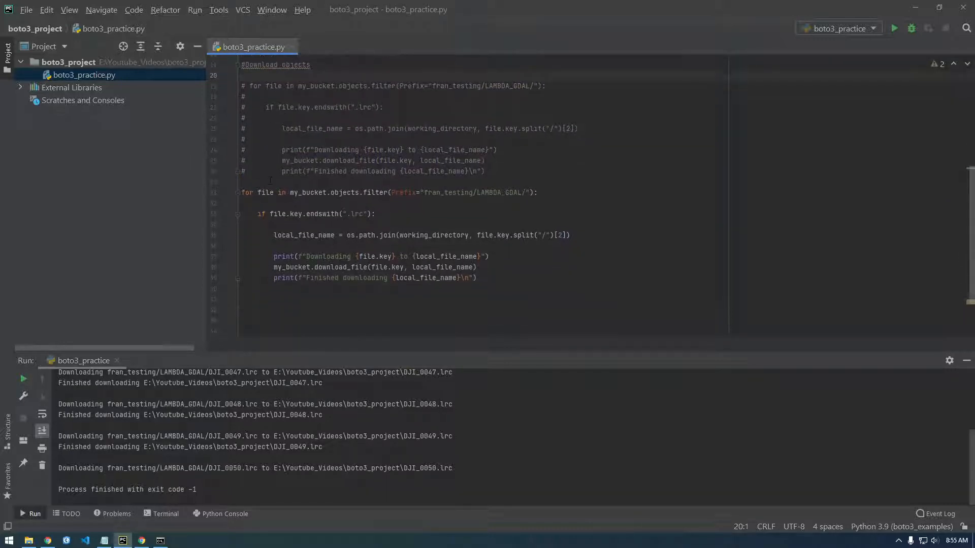
pyautogui.write('# w')
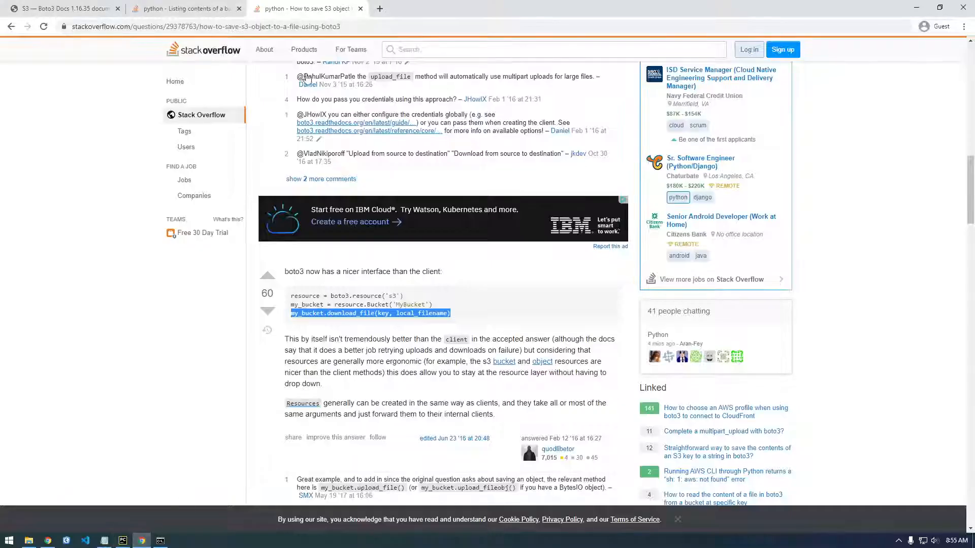
pyautogui.click(218, 26)
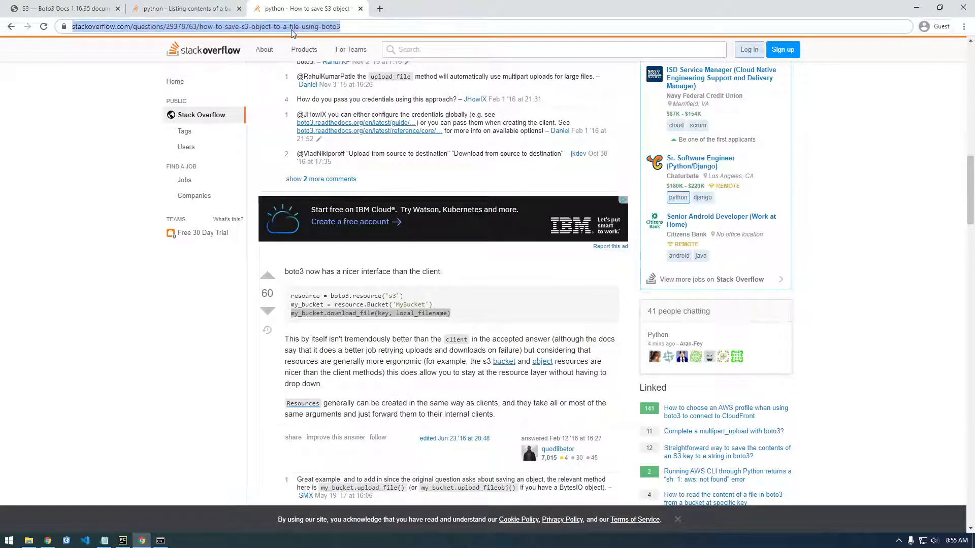
pyautogui.write('boto3')
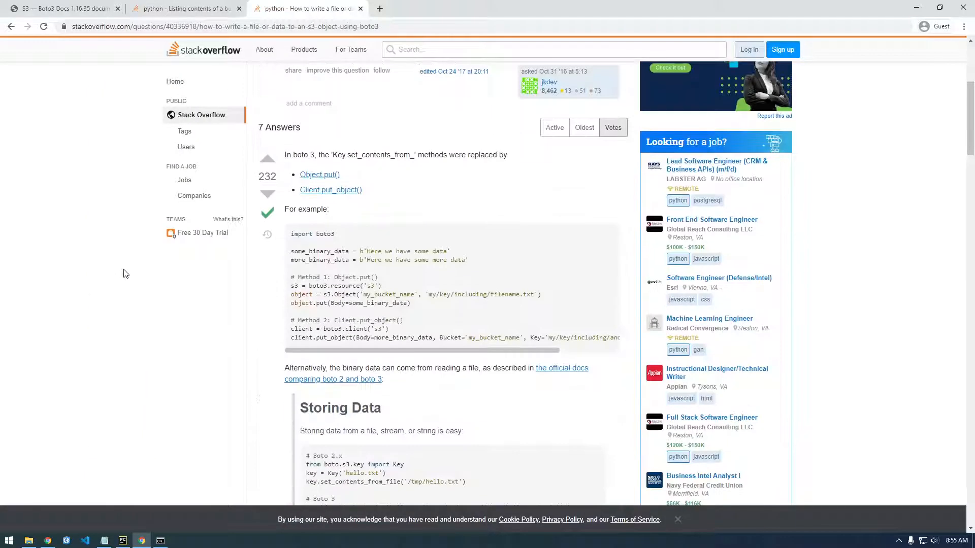
pyautogui.moveTo(263, 290)
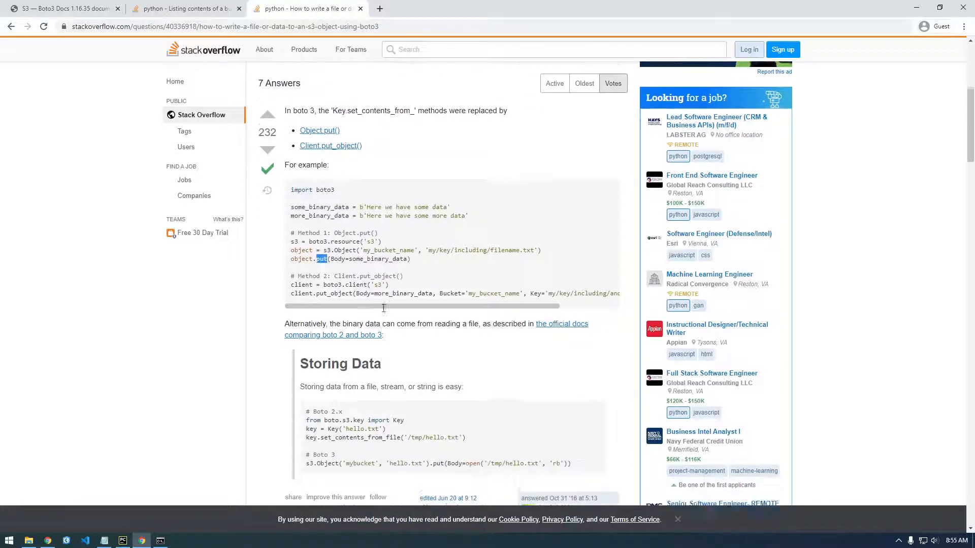
pyautogui.scroll(-3)
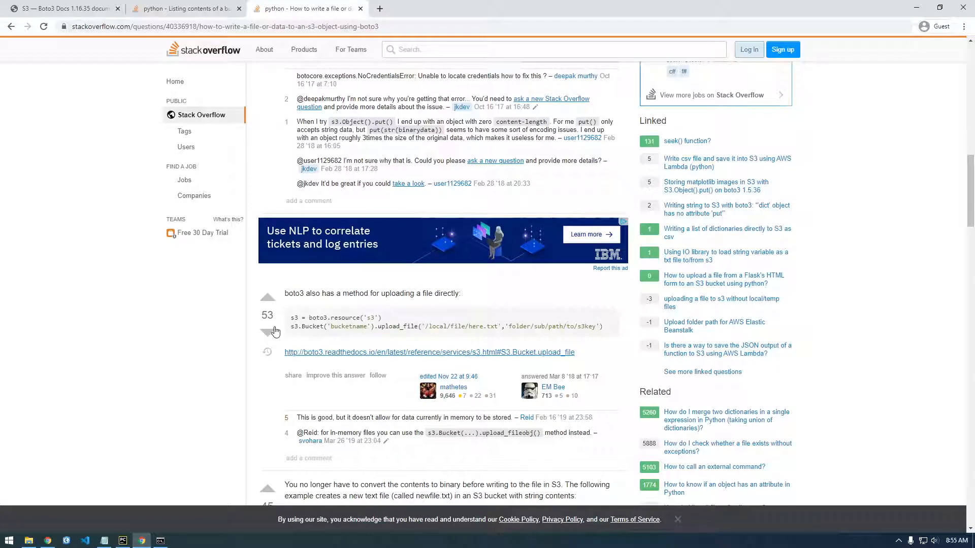
pyautogui.moveTo(289, 325); pyautogui.dragTo(528, 326)
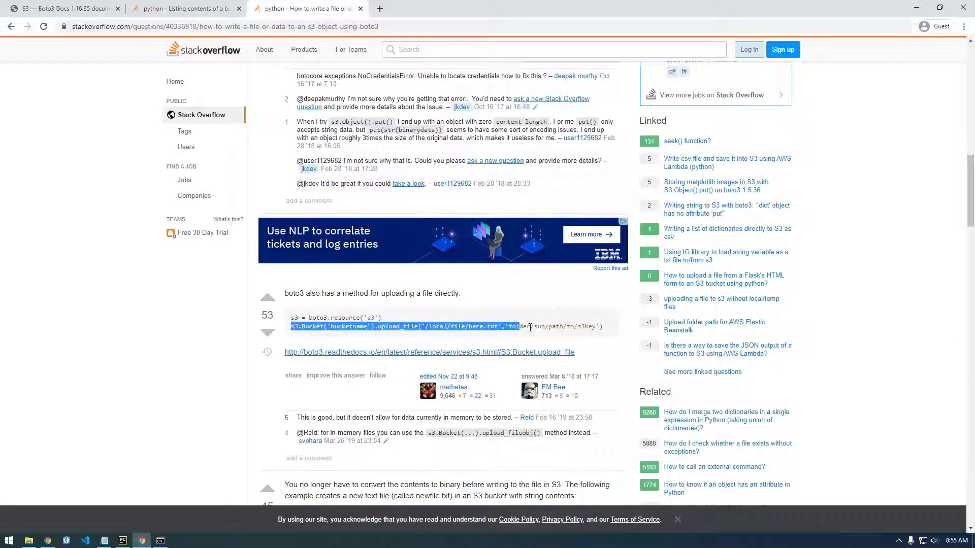
pyautogui.moveTo(529, 326); pyautogui.dragTo(600, 326)
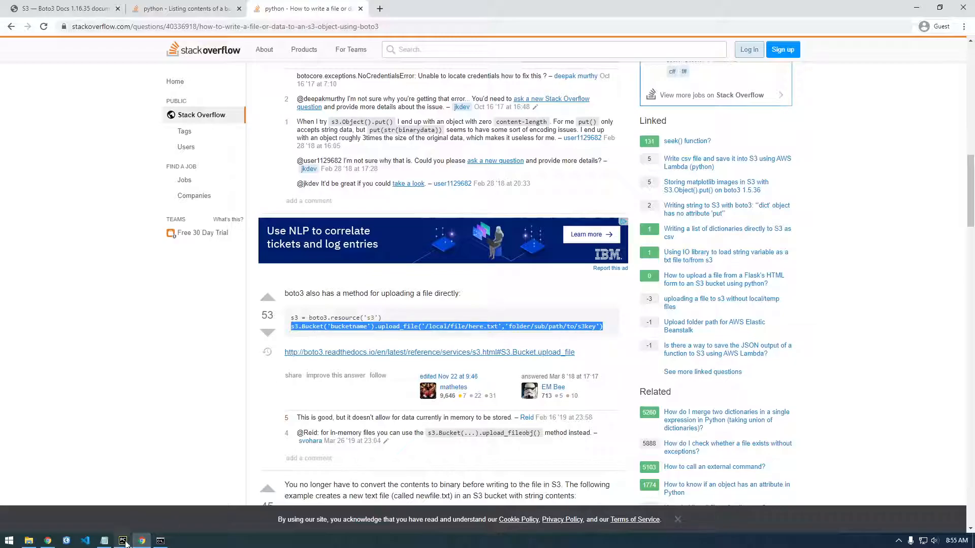
# Rename download_file to upload_file and paste the s3.Bucket('bucketname').upload_file example below.
pyautogui.click(122, 540)
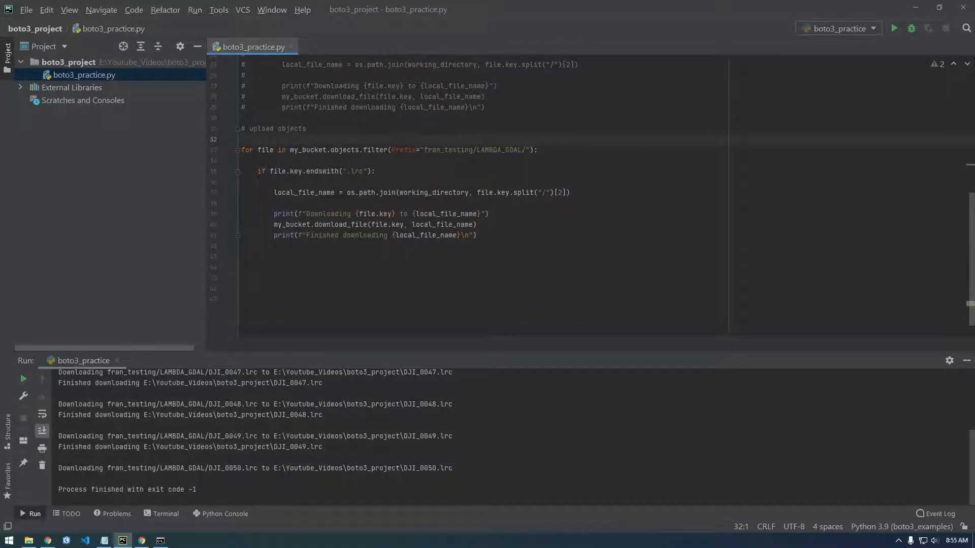
pyautogui.doubleClick(335, 224)
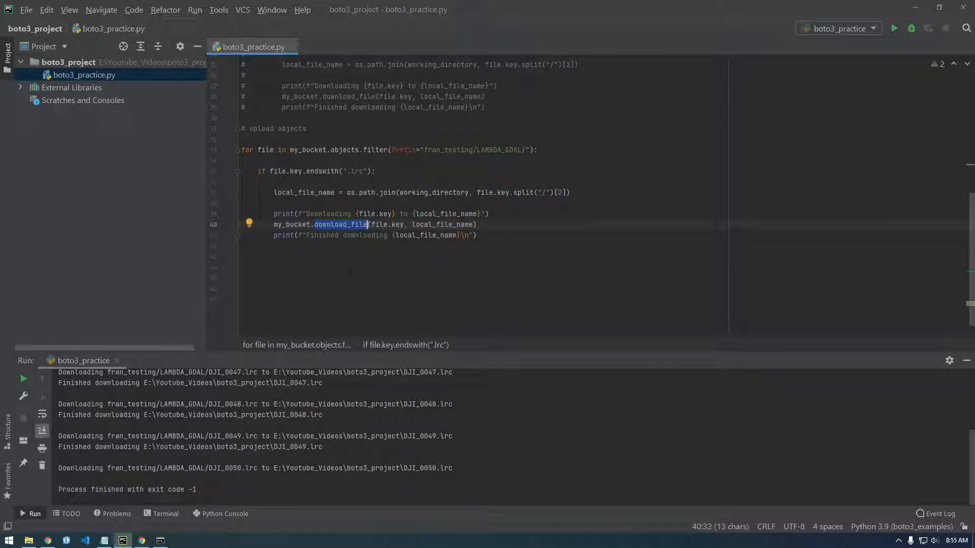
pyautogui.write('upload')
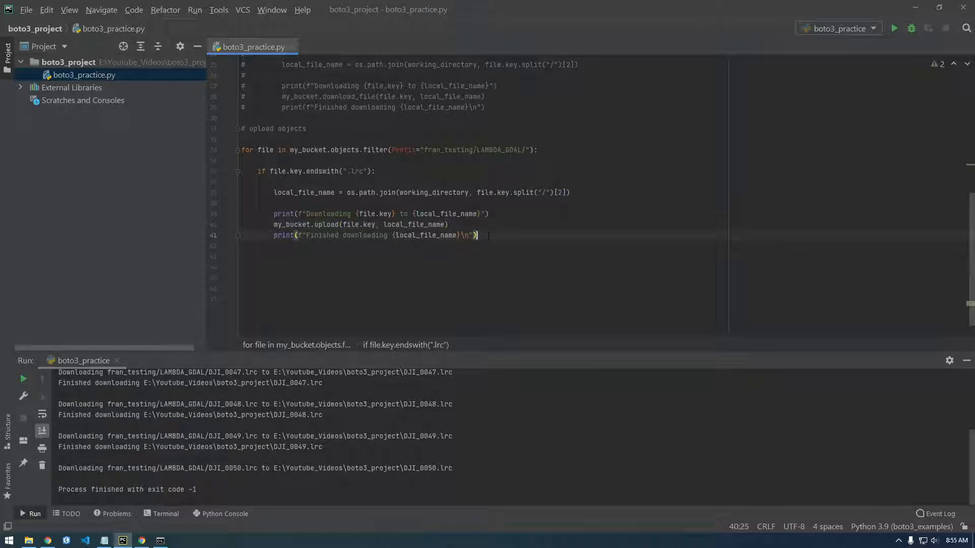
pyautogui.write("s3.Bucket('bucketname').upload_file('/local/file/here.txt', 'folder/sub/path/to/s3key')")
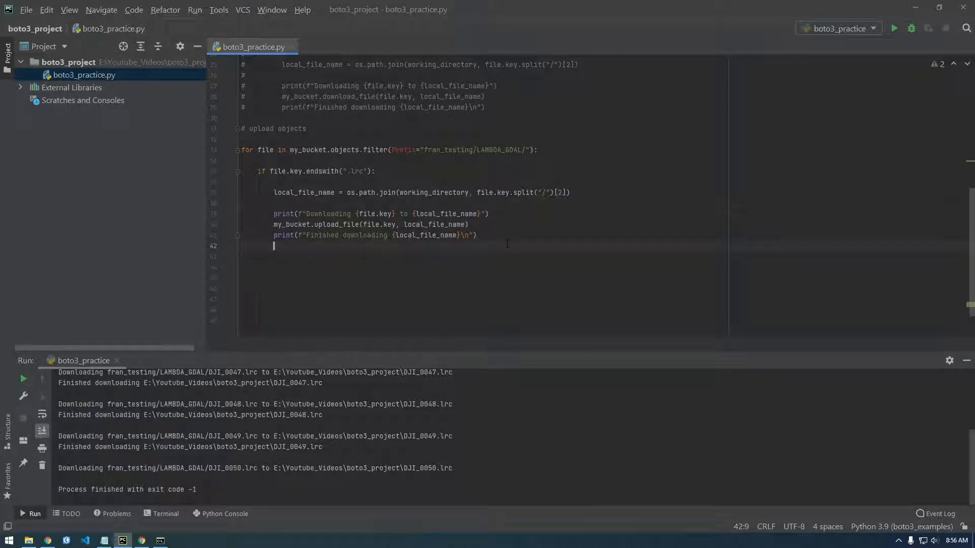
pyautogui.write("s3.Bucket('bucketname').upload_file('/local/file/here.txt', 'folder/sub/path/to/s3key' )")
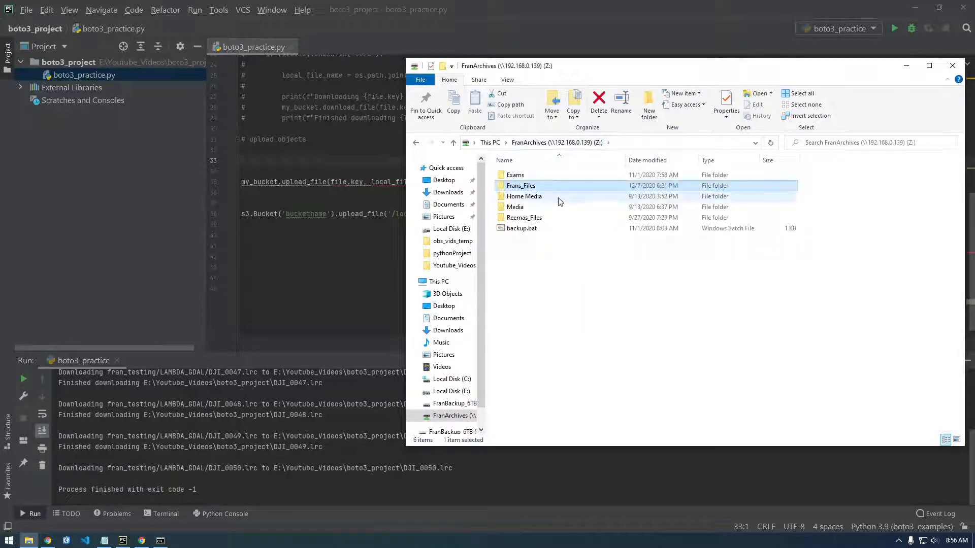
# Browse Frans_Files\Drone Files, checking 20200530, then open 20201010 and scroll its DJI JPGs.
pyautogui.click(515, 207)
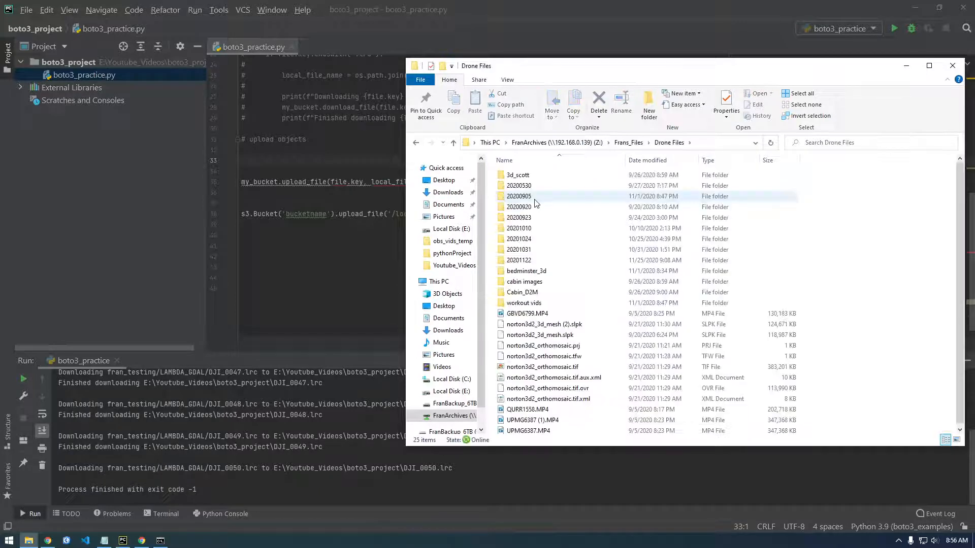
pyautogui.doubleClick(518, 196)
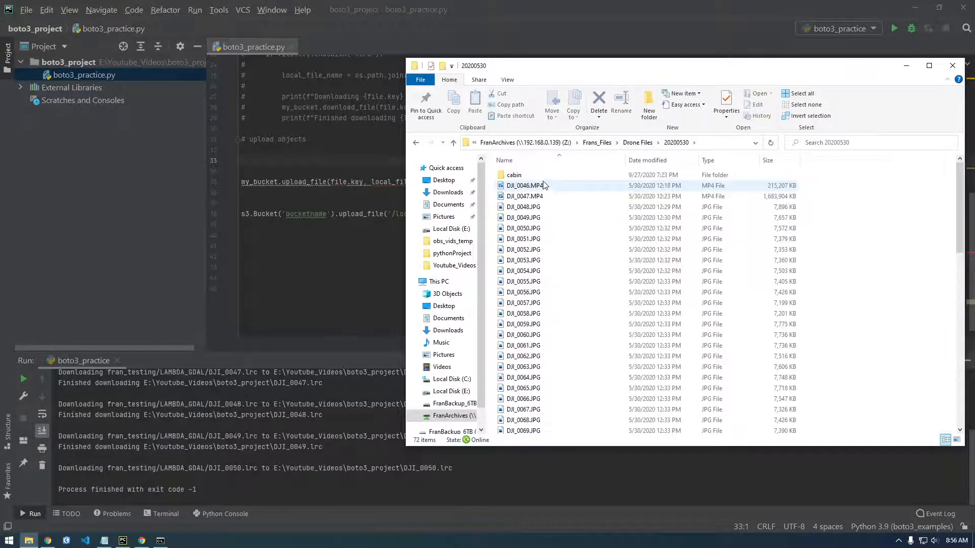
pyautogui.doubleClick(514, 174)
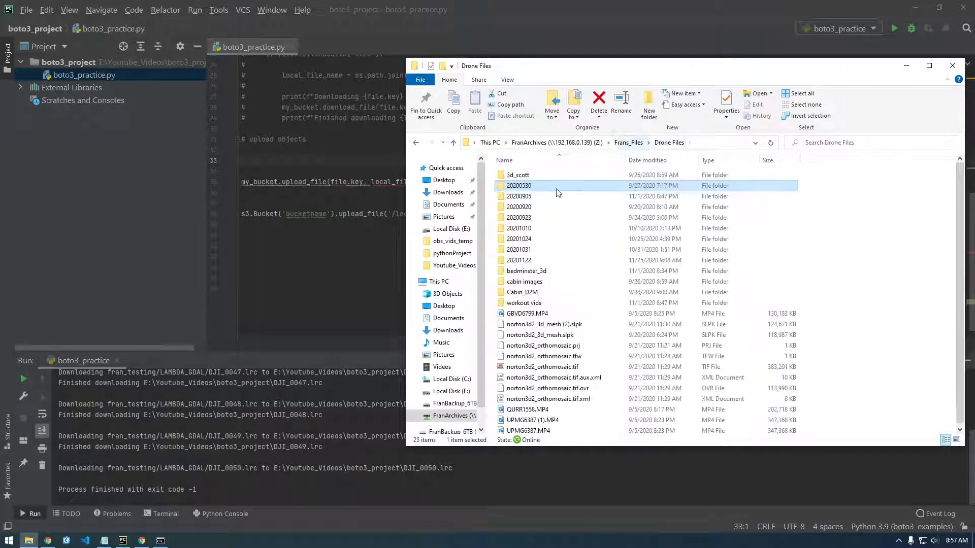
pyautogui.click(519, 218)
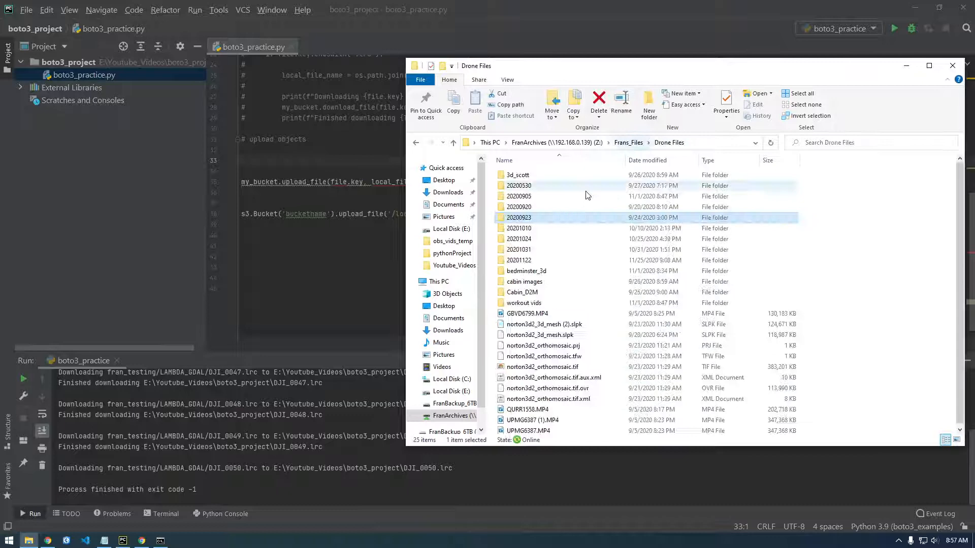
pyautogui.doubleClick(519, 228)
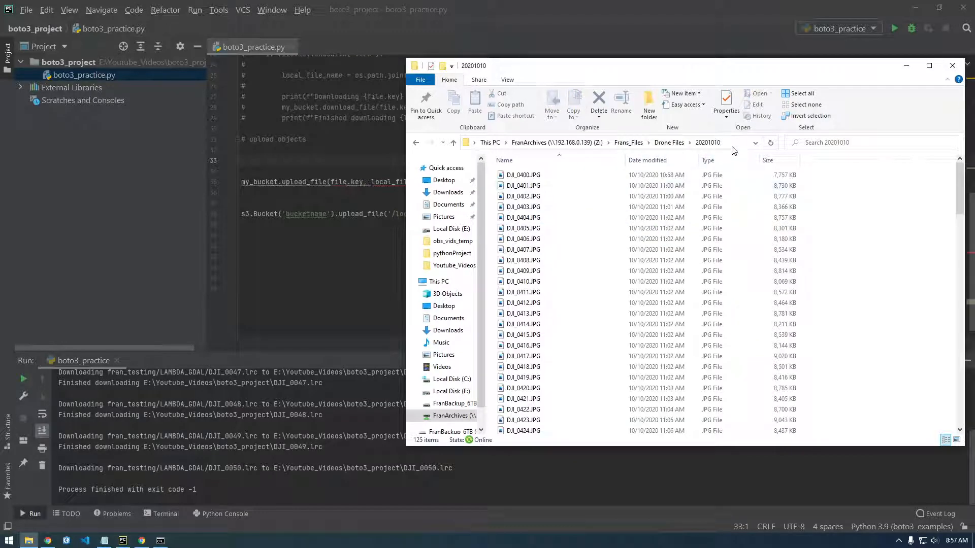
pyautogui.scroll(-3)
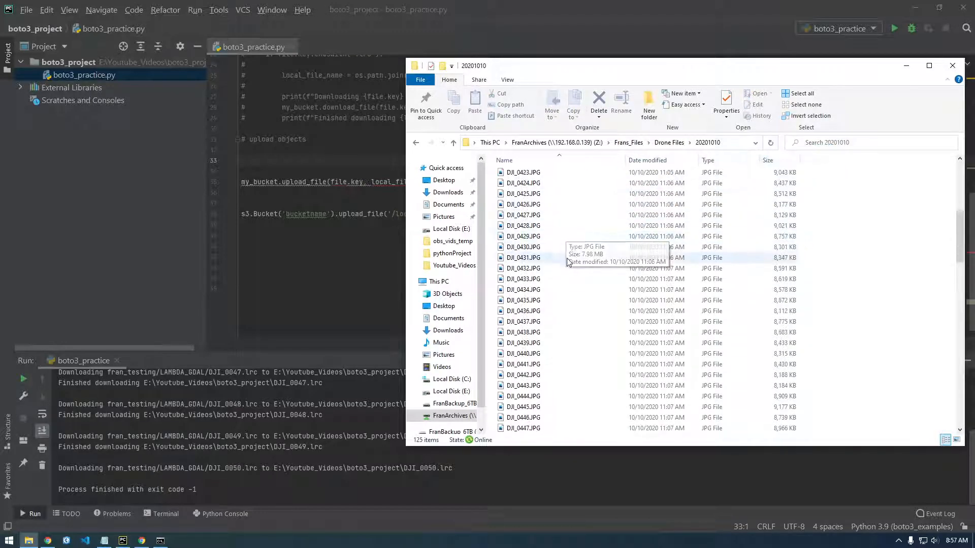
pyautogui.scroll(-3)
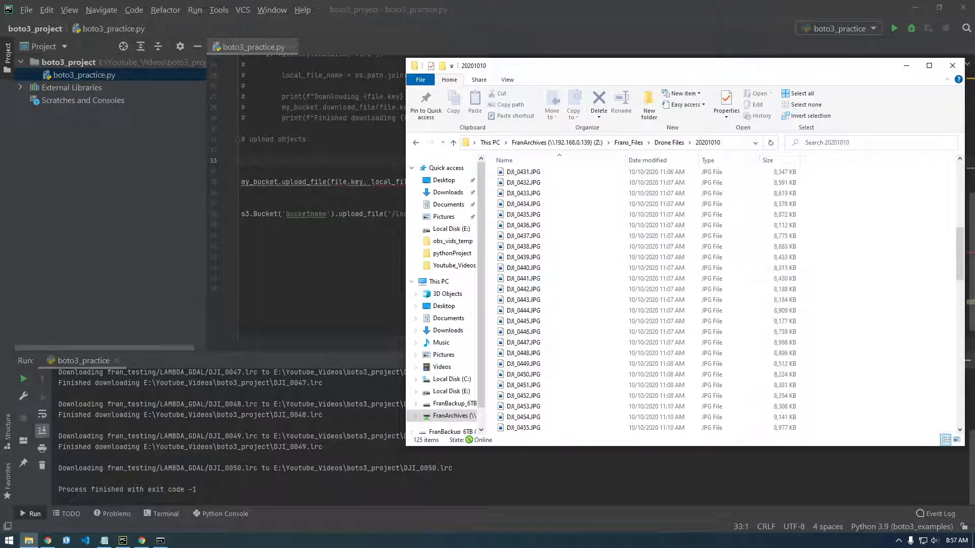
pyautogui.click(952, 66)
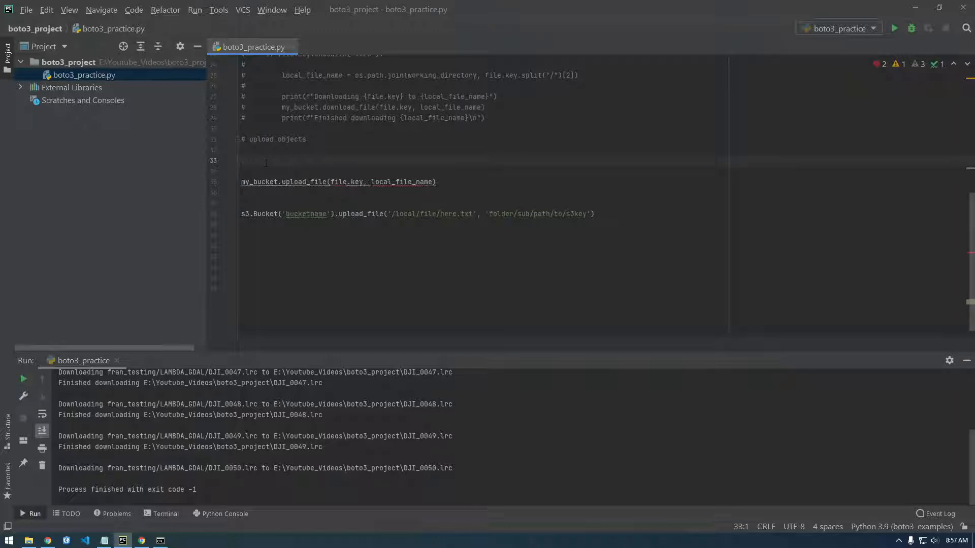
# Set local_upload_directory = r"Z:\Frans_Files\Drone Files\20201010", fixing the name typo.
pyautogui.write('local_fi')
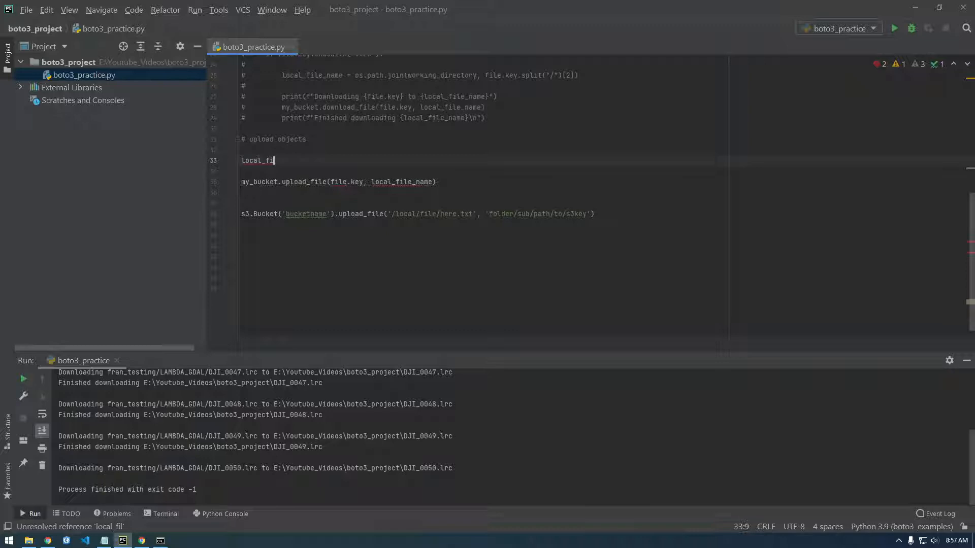
pyautogui.write('upload_d')
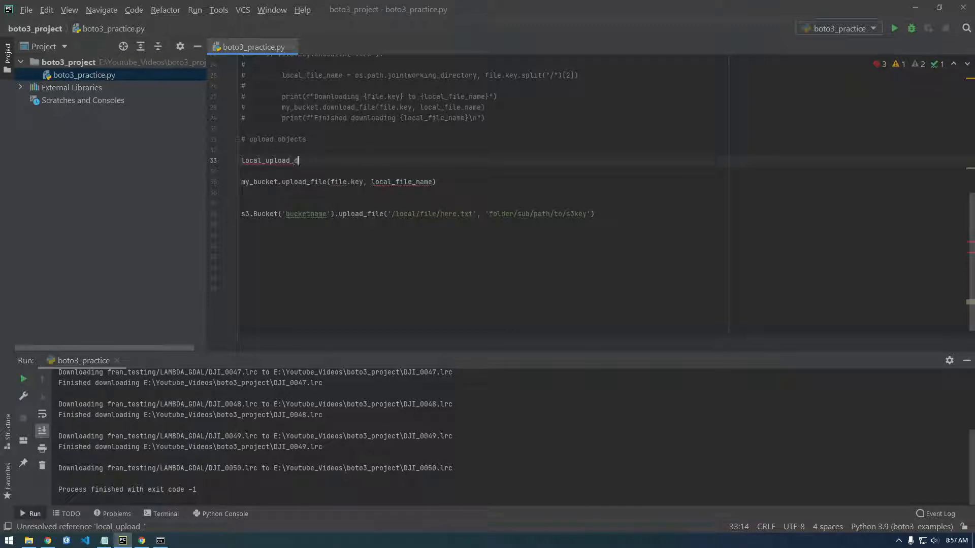
pyautogui.write('irectroy')
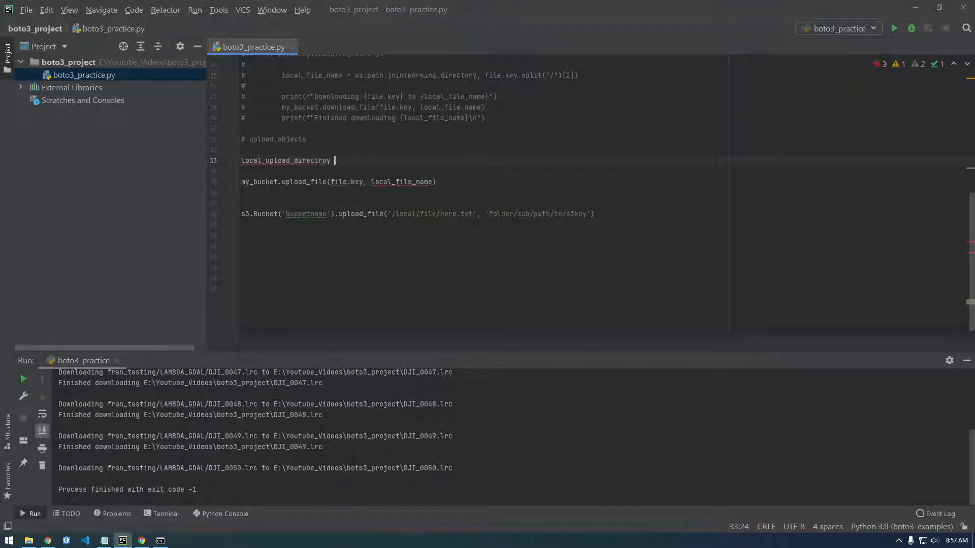
pyautogui.press('BackSpace')
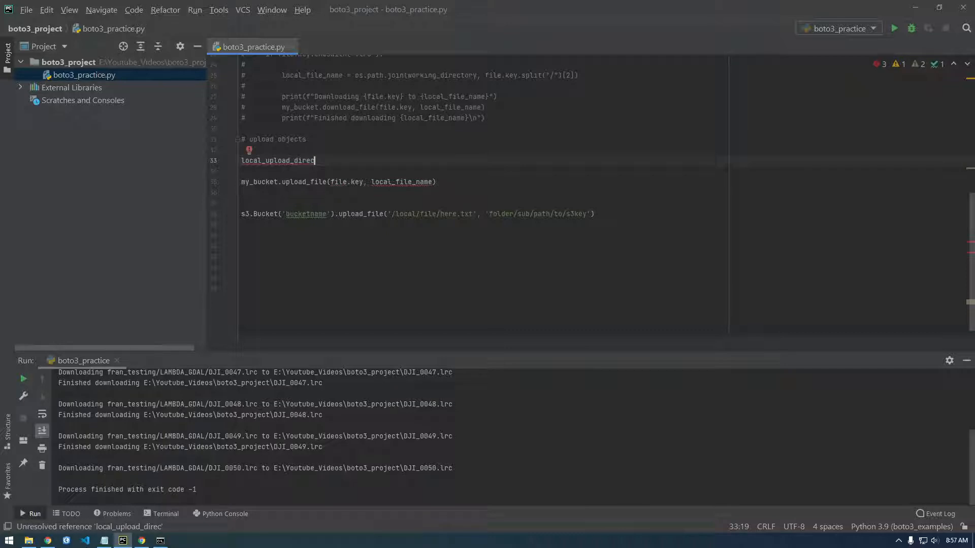
pyautogui.write('tory =')
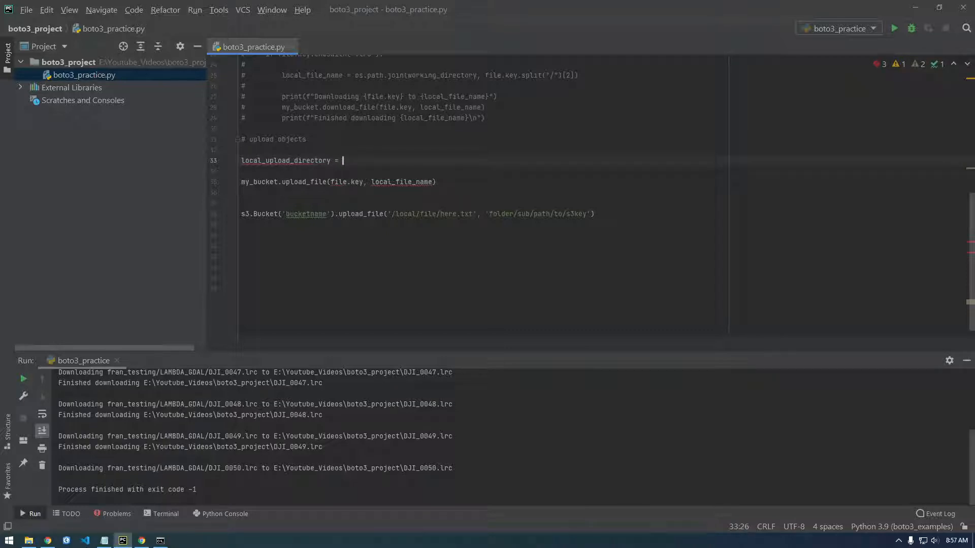
pyautogui.write('r"Z:\\Frans_Files\\Drone Files\\20201010')
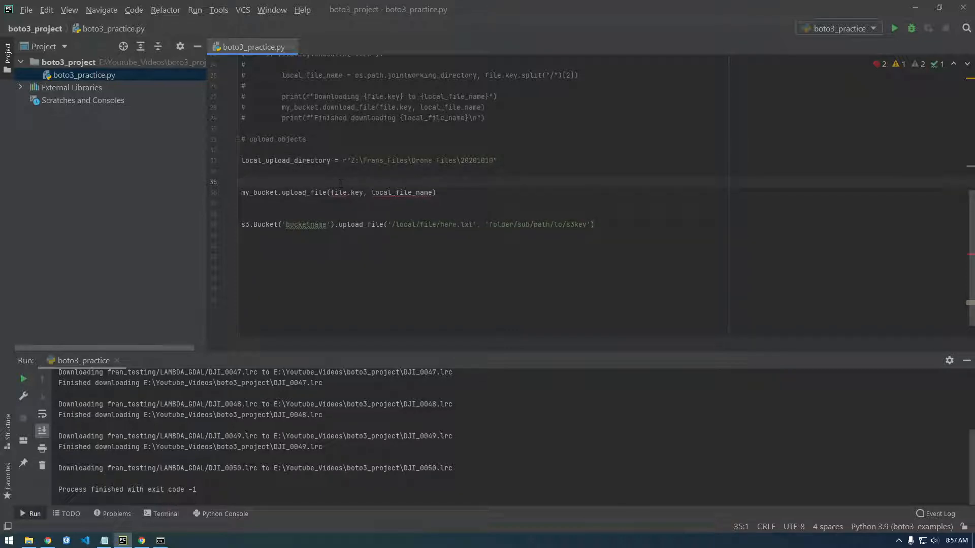
# Add the loop header 'for images in local_upload_directory:'.
pyautogui.write('for')
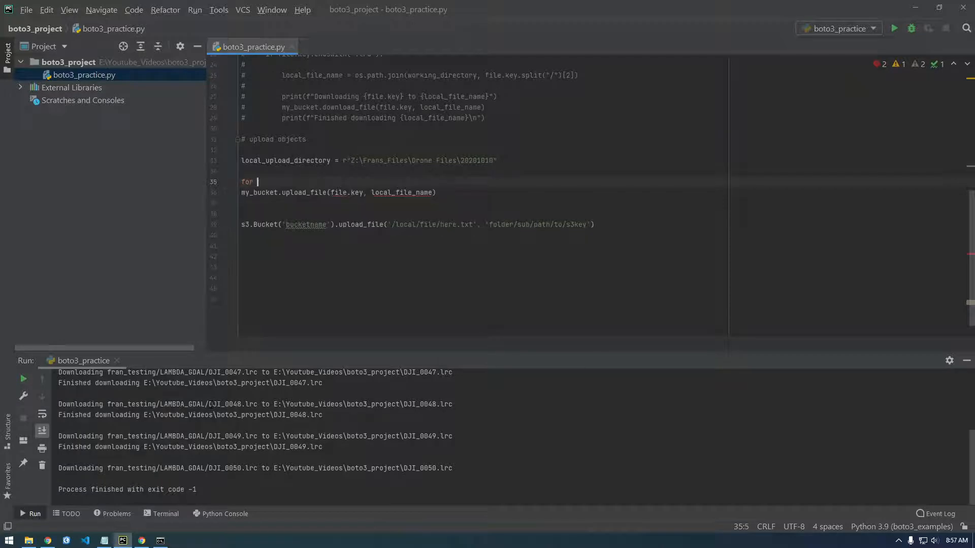
pyautogui.write('images')
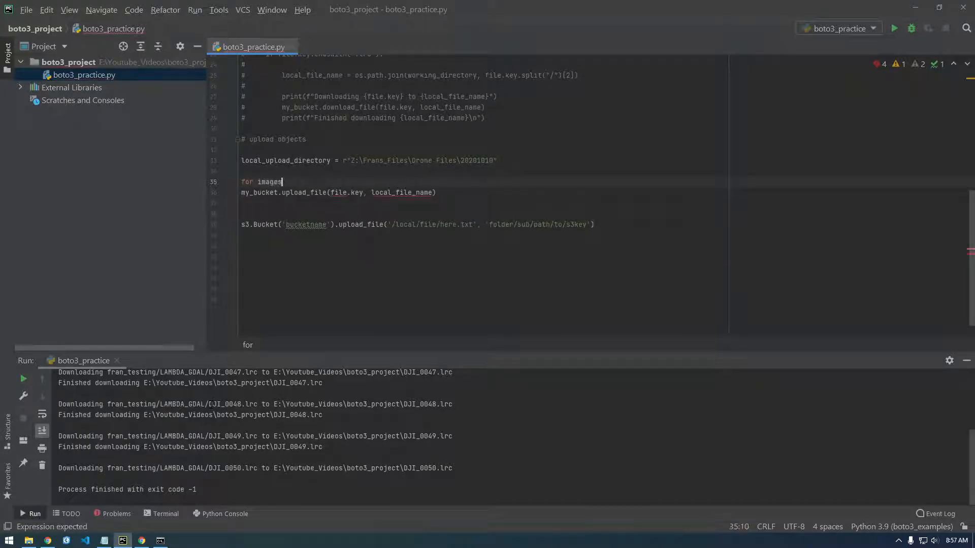
pyautogui.write('in l')
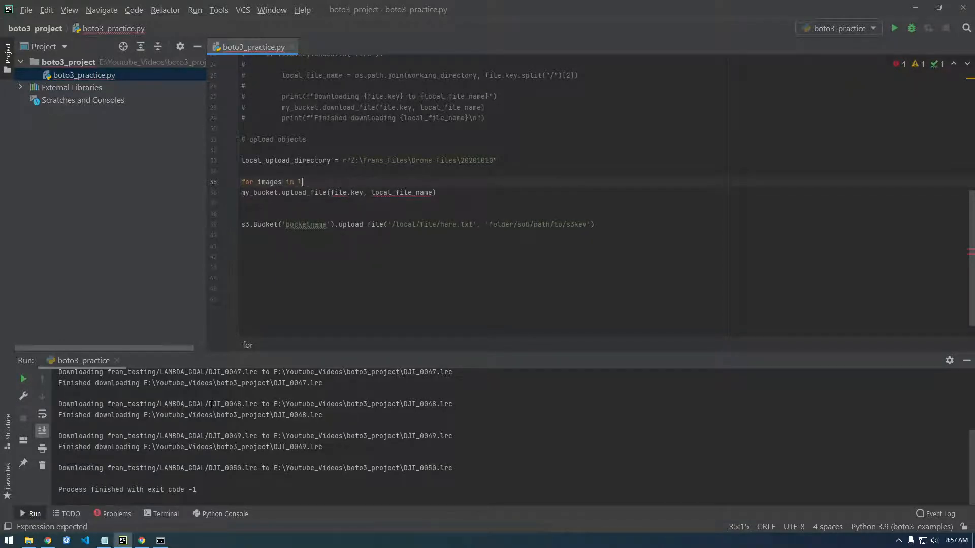
pyautogui.write('ocal_upload_directory:')
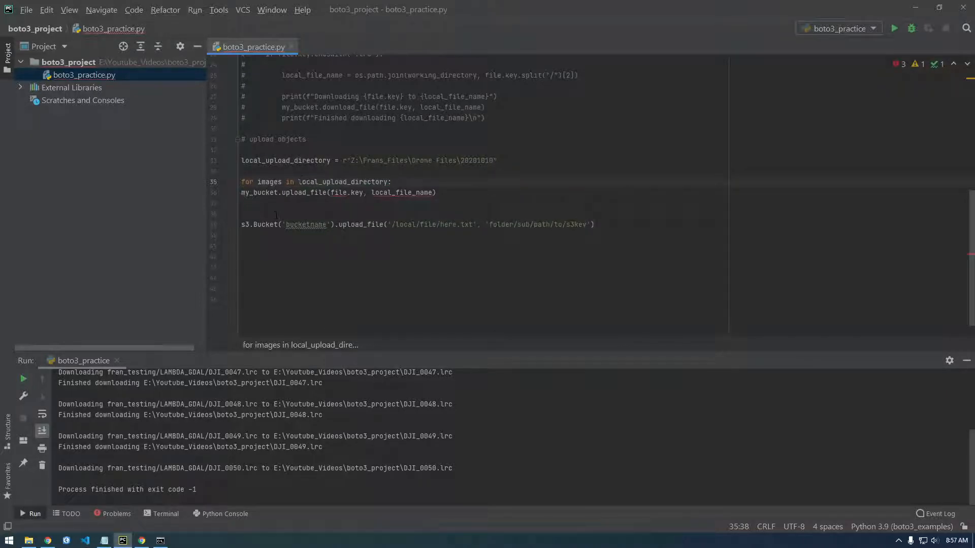
pyautogui.click(394, 182)
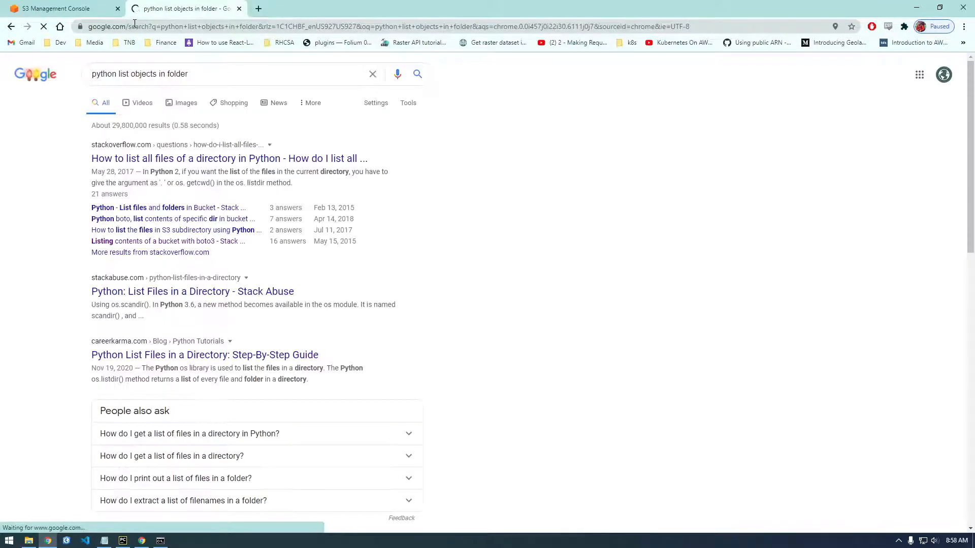
# Open the 'How to list all files of a directory in Python' result and read its os.listdir answer.
pyautogui.click(228, 159)
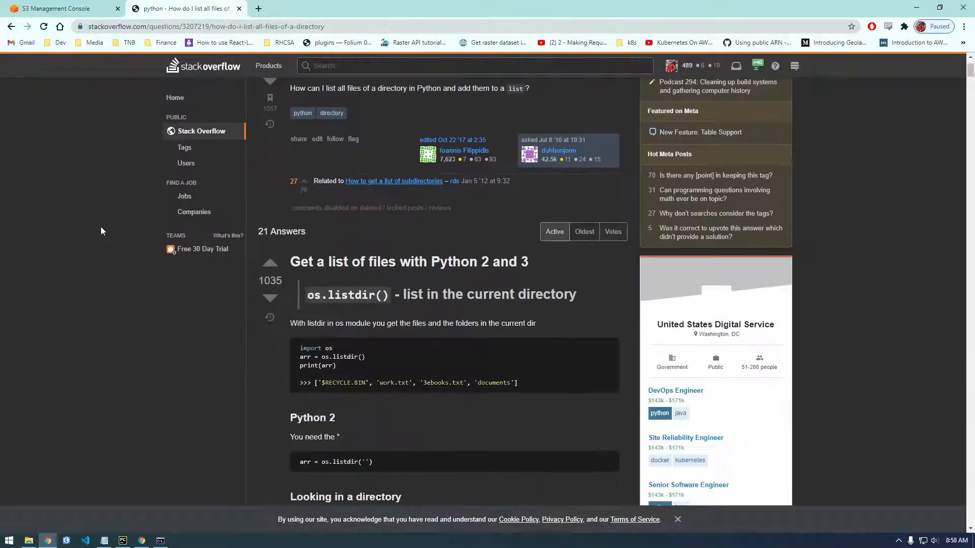
pyautogui.doubleClick(352, 356)
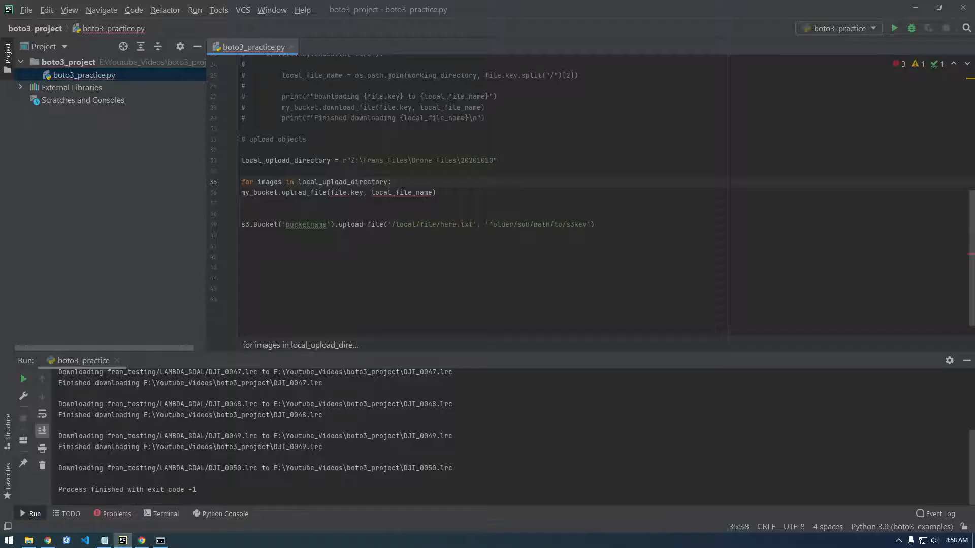
# Make the loop iterate os.listdir(local_upload_directory) and print images.
pyautogui.write('os.')
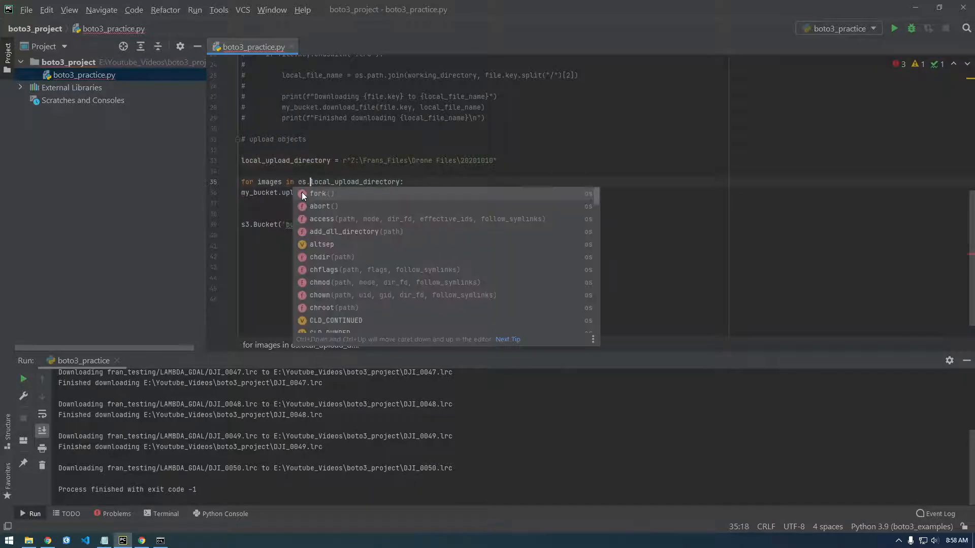
pyautogui.write('listdir(')
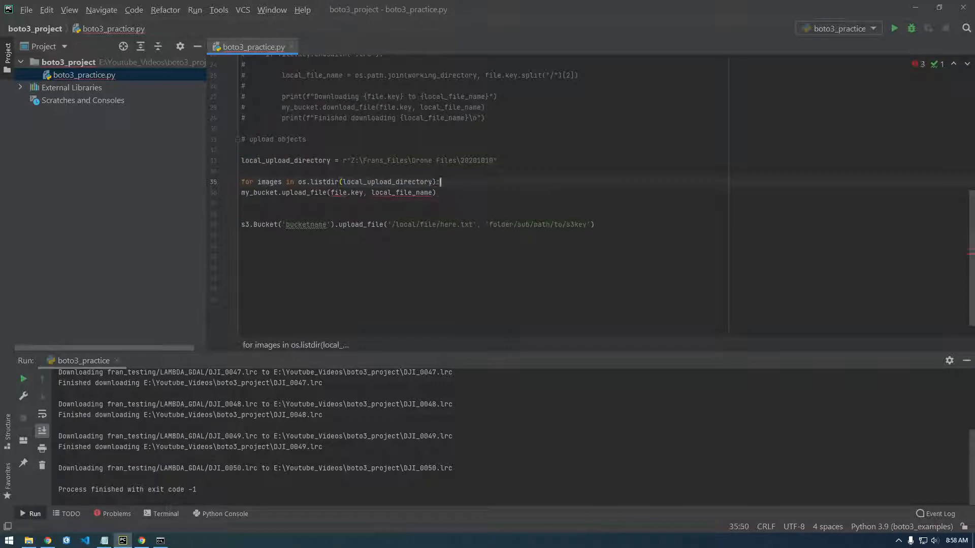
pyautogui.write('images)')
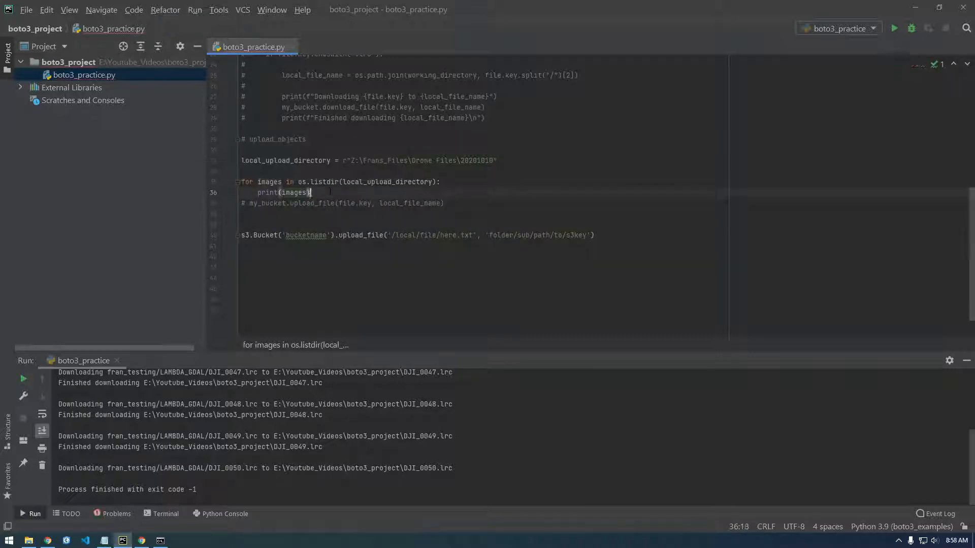
pyautogui.click(241, 235)
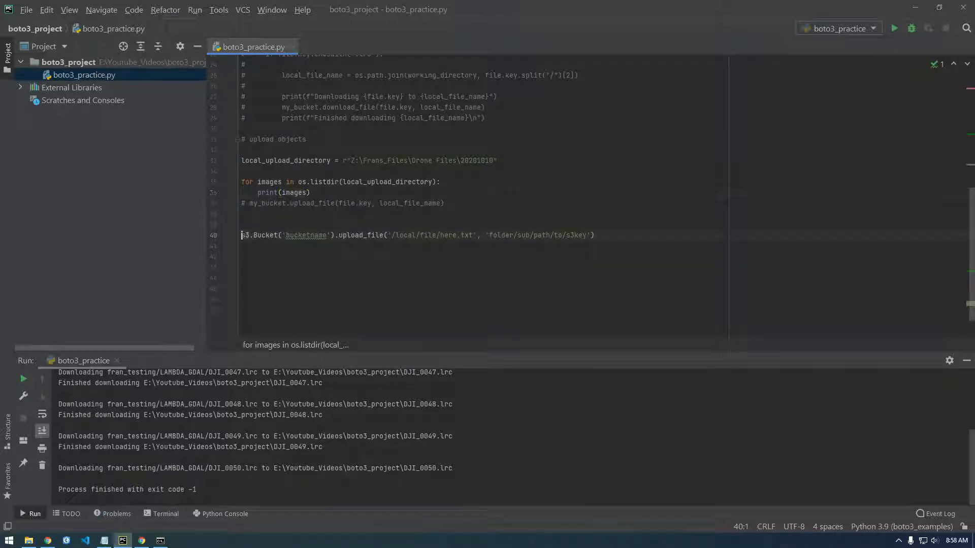
# Run boto3_practice from the editor tab and select DJI_0400.JPG in the output.
pyautogui.rightClick(250, 46)
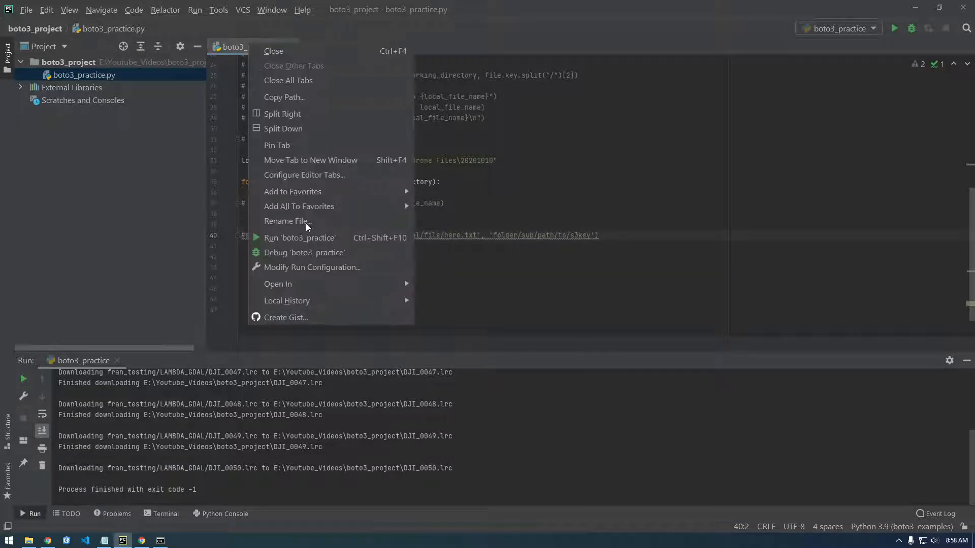
pyautogui.click(299, 237)
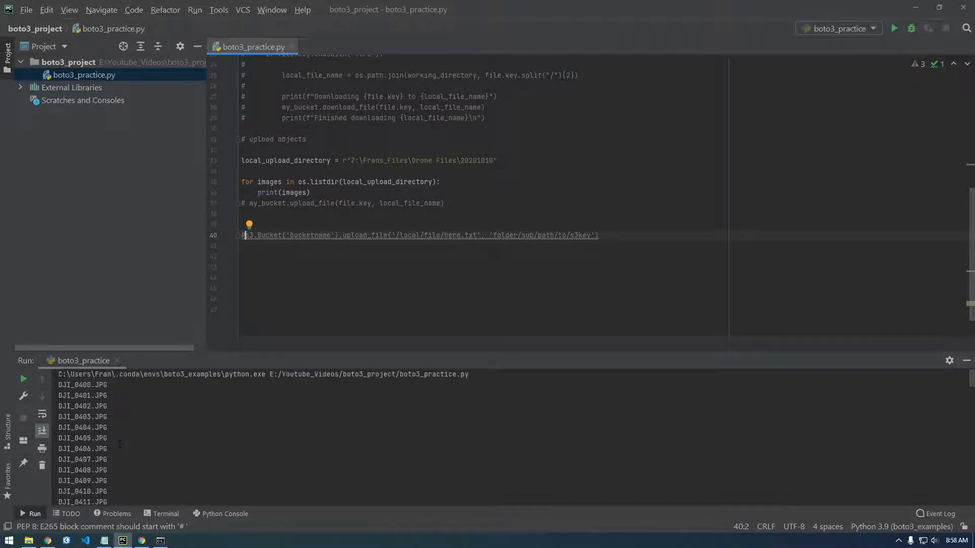
pyautogui.moveTo(81, 384); pyautogui.dragTo(80, 470)
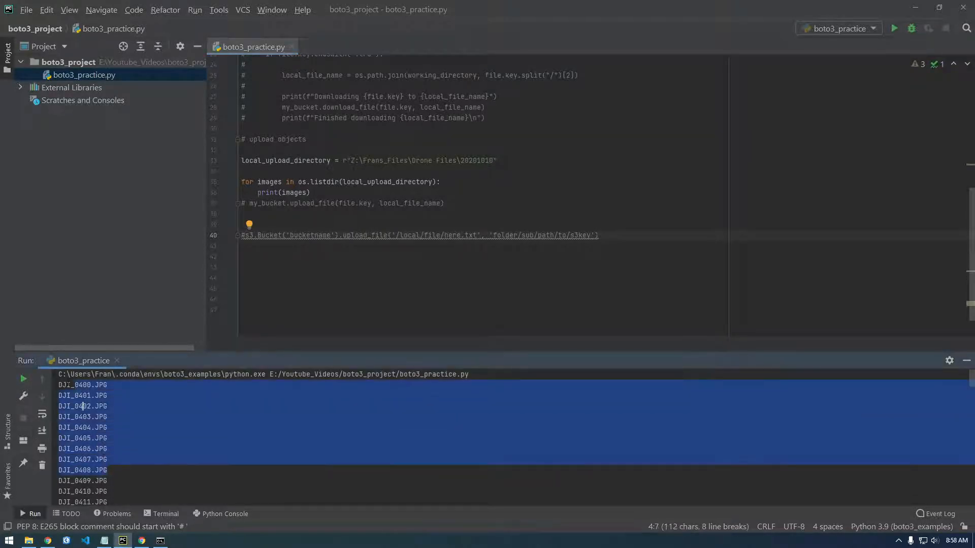
pyautogui.click(83, 460)
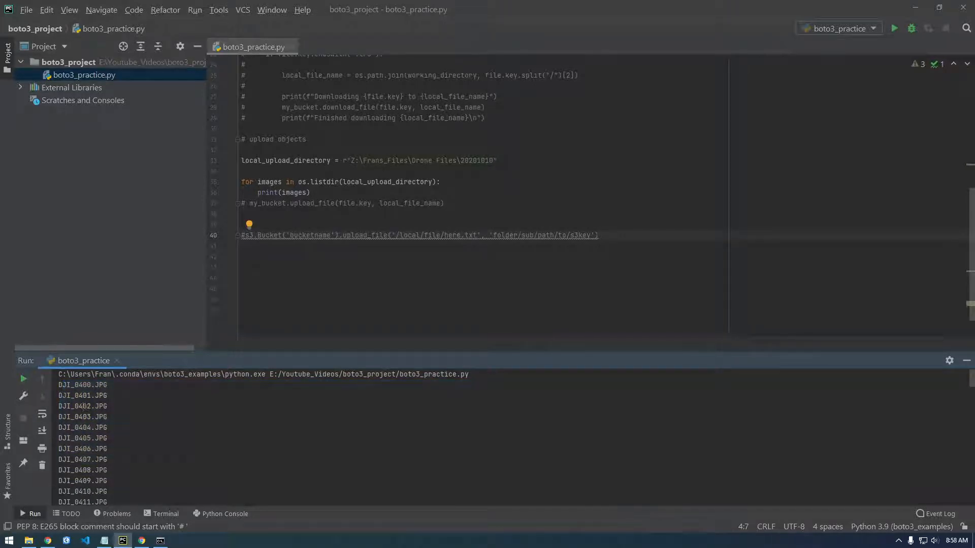
pyautogui.doubleClick(82, 385)
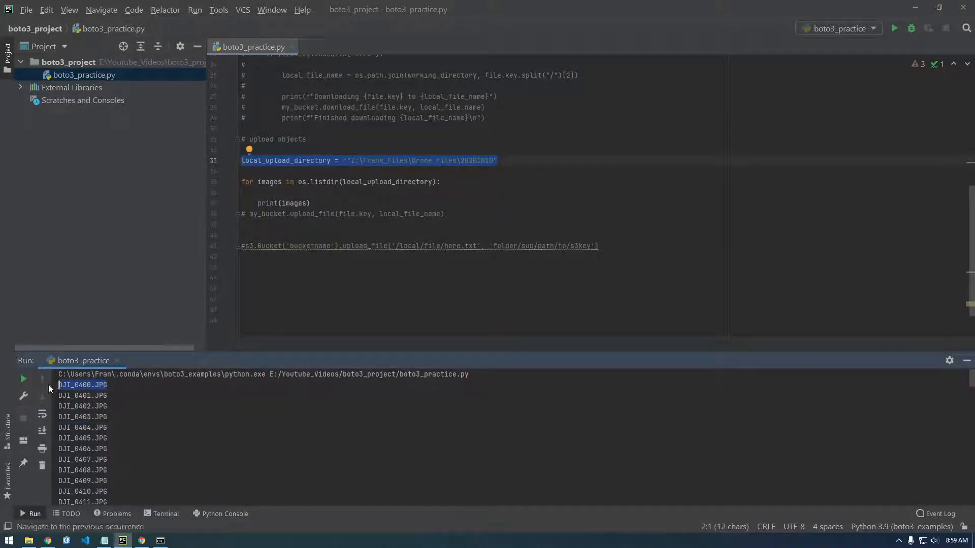
# Join each image onto local_upload_directory as full_upload_path, print it, and rerun the script.
pyautogui.click(498, 161)
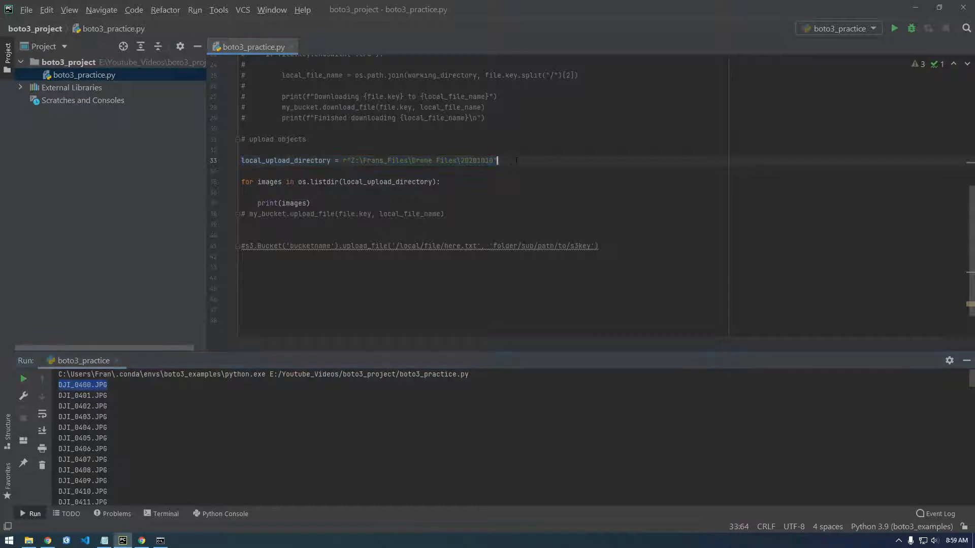
pyautogui.write('/ DJI_0400.JPG')
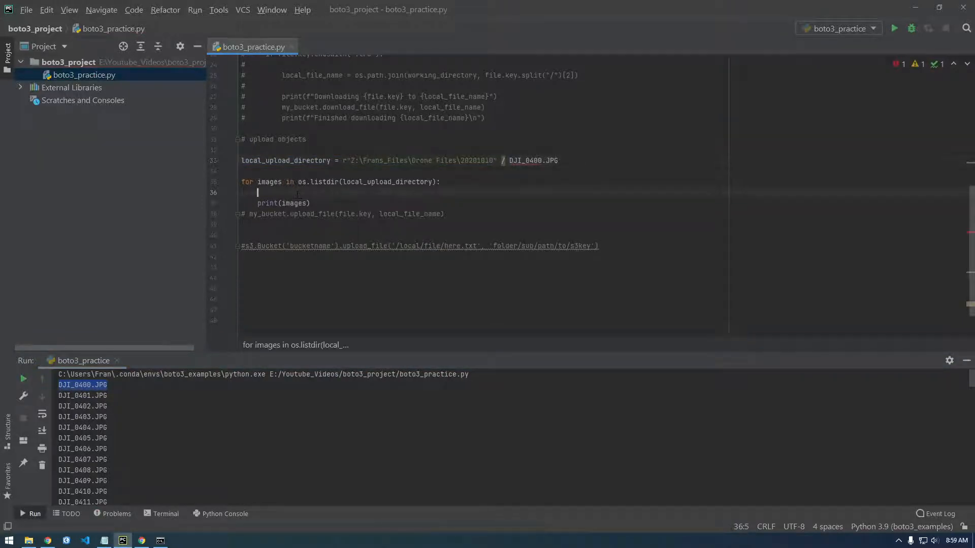
pyautogui.write('os.path.join(l')
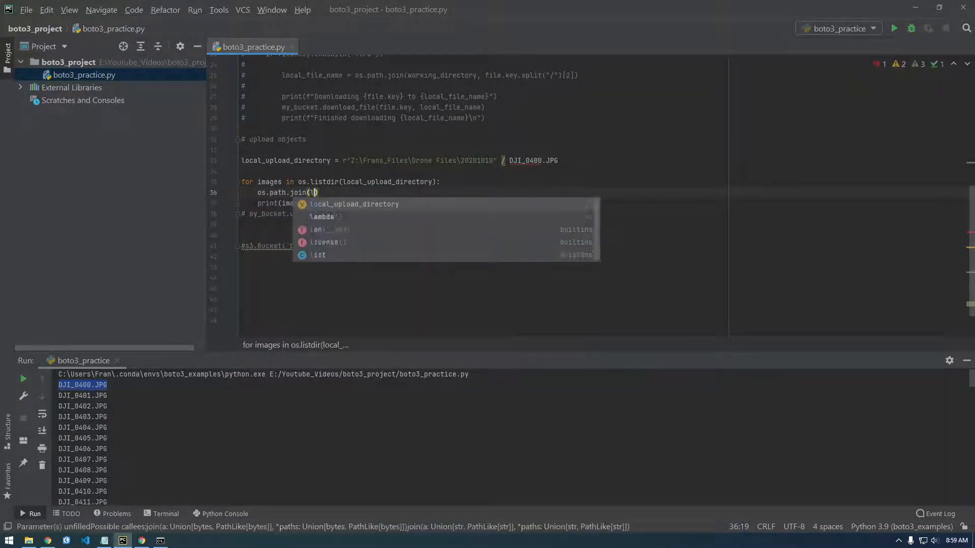
pyautogui.write('local_upload_directory,')
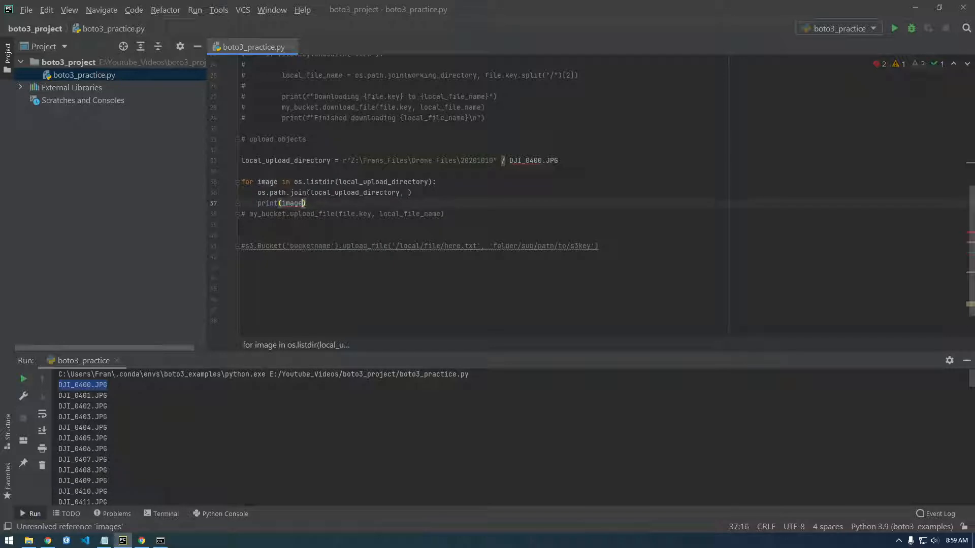
pyautogui.write('image')
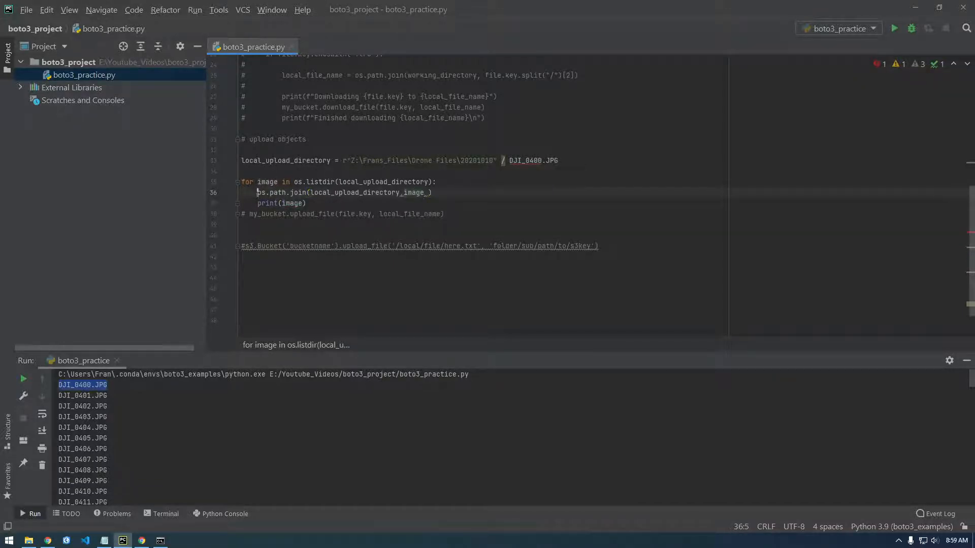
pyautogui.write('full_upload_path =')
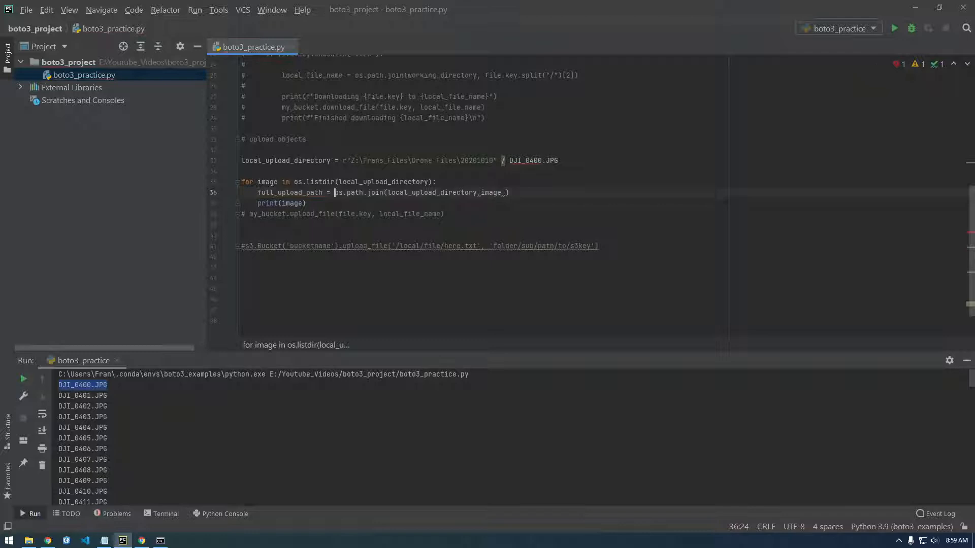
pyautogui.write('pr')
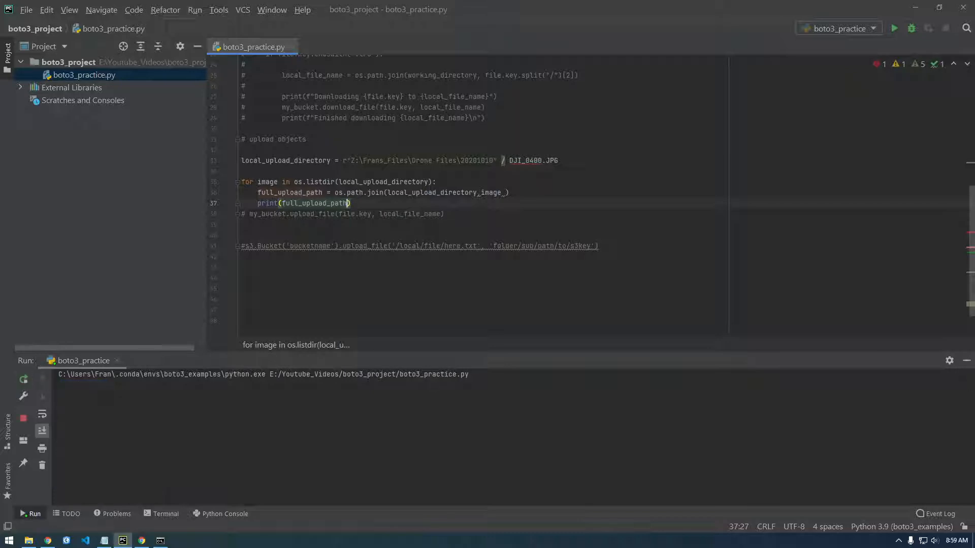
pyautogui.click(896, 28)
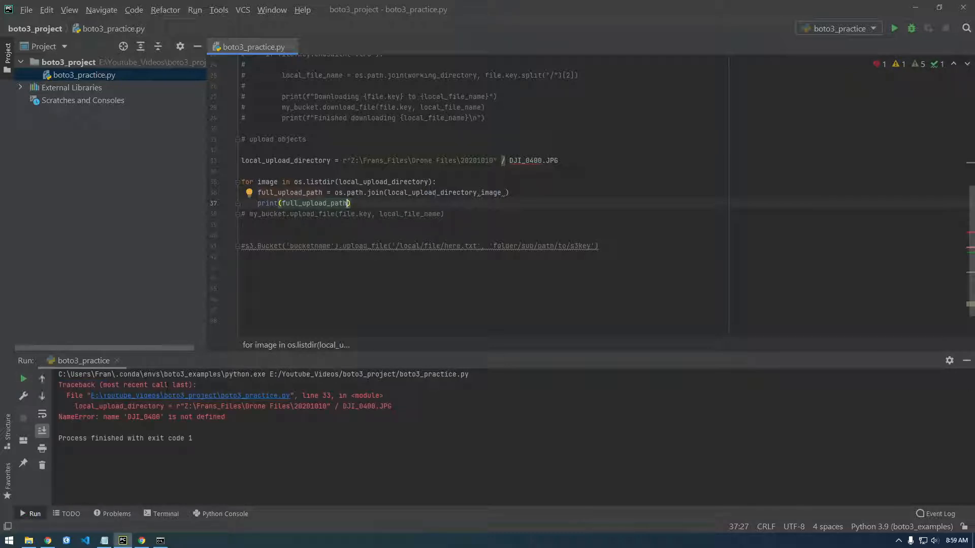
# Delete the stray file name from the directory line and rerun to print full paths.
pyautogui.press('Delete')
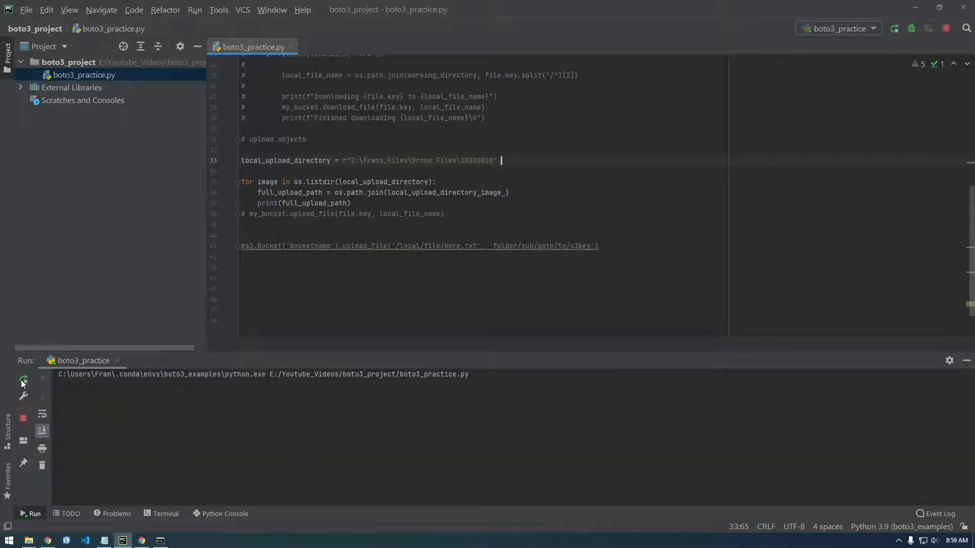
pyautogui.click(22, 378)
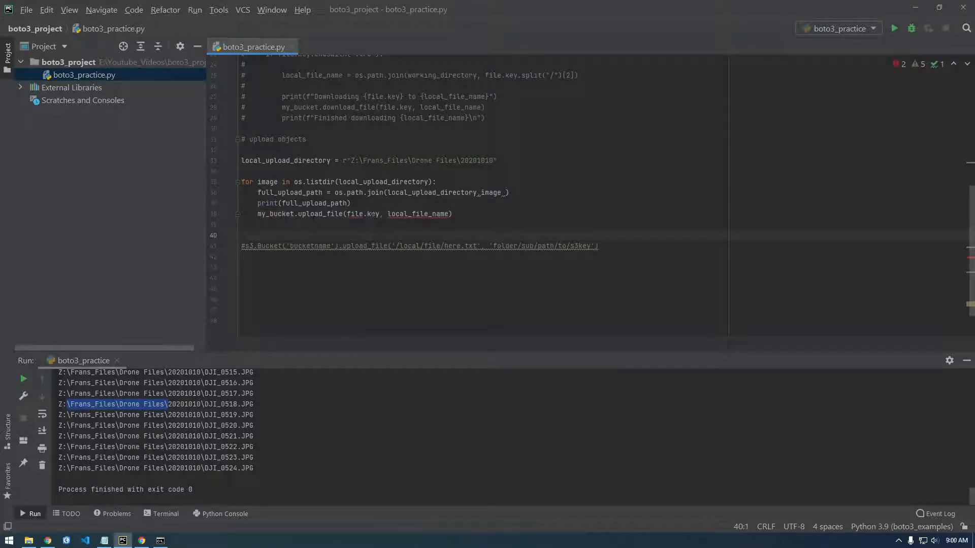
# Pass full_upload_path and an empty-string key "" to my_bucket.upload_file.
pyautogui.write('ful')
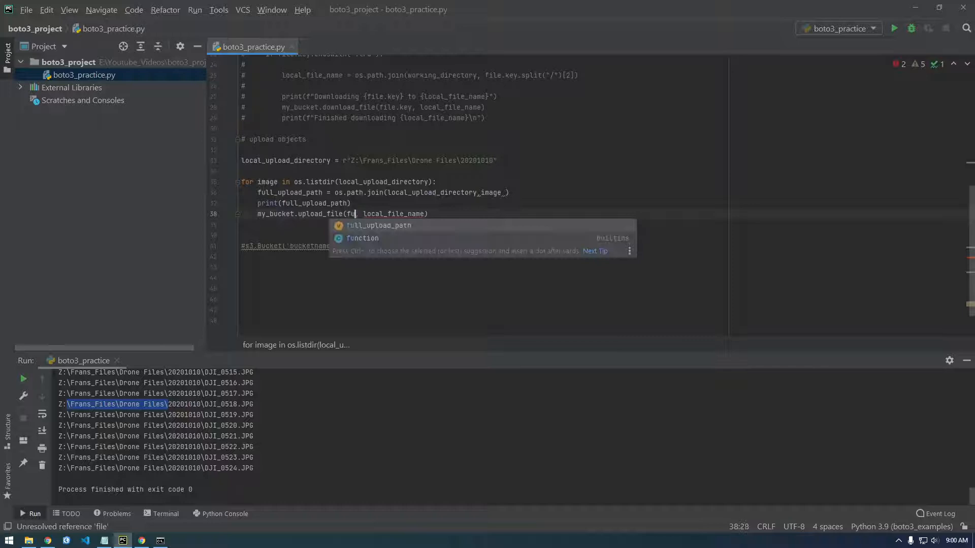
pyautogui.press('Tab')
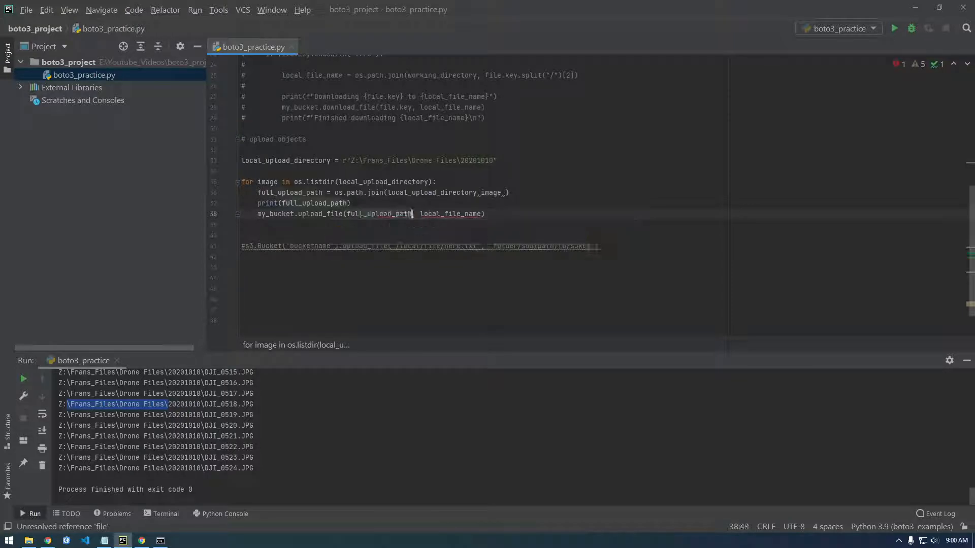
pyautogui.doubleClick(451, 214)
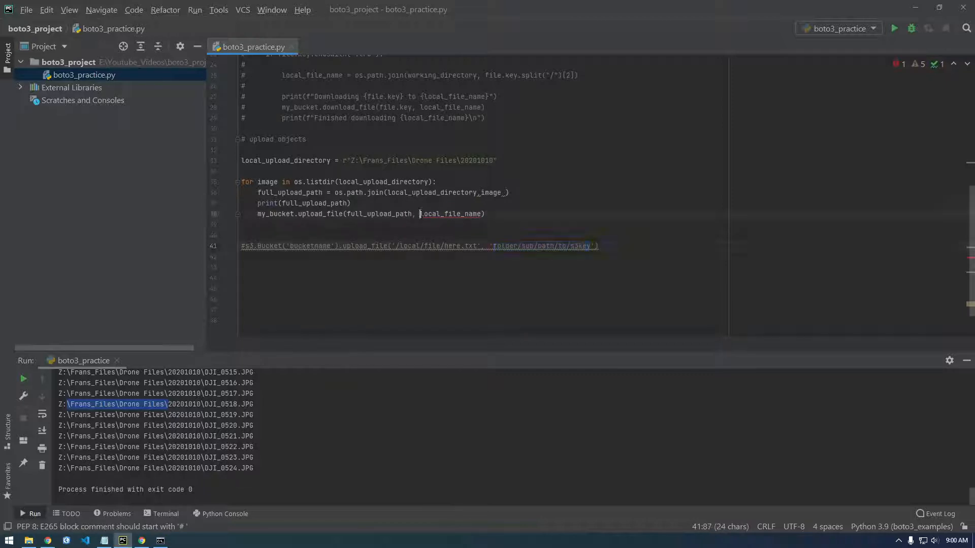
pyautogui.doubleClick(450, 214)
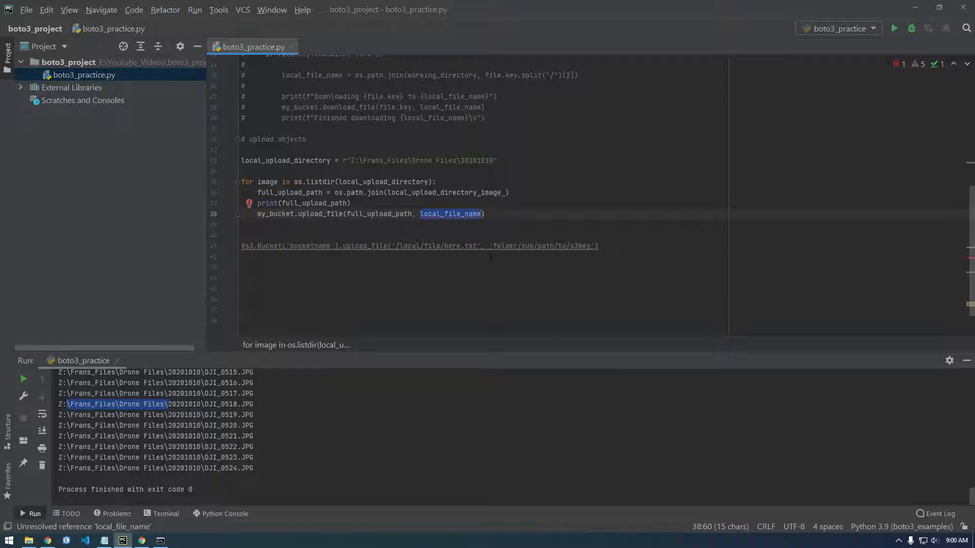
pyautogui.write('"')
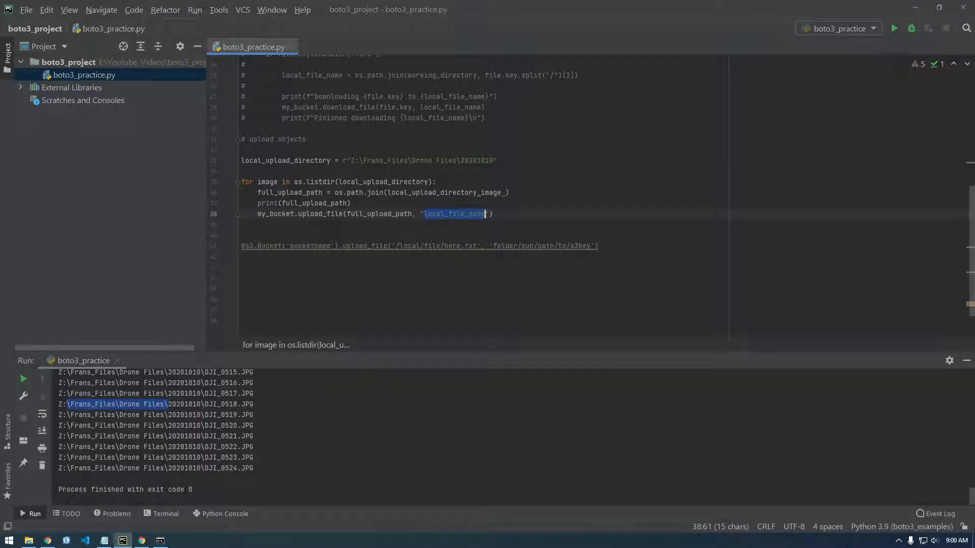
pyautogui.press('Delete')
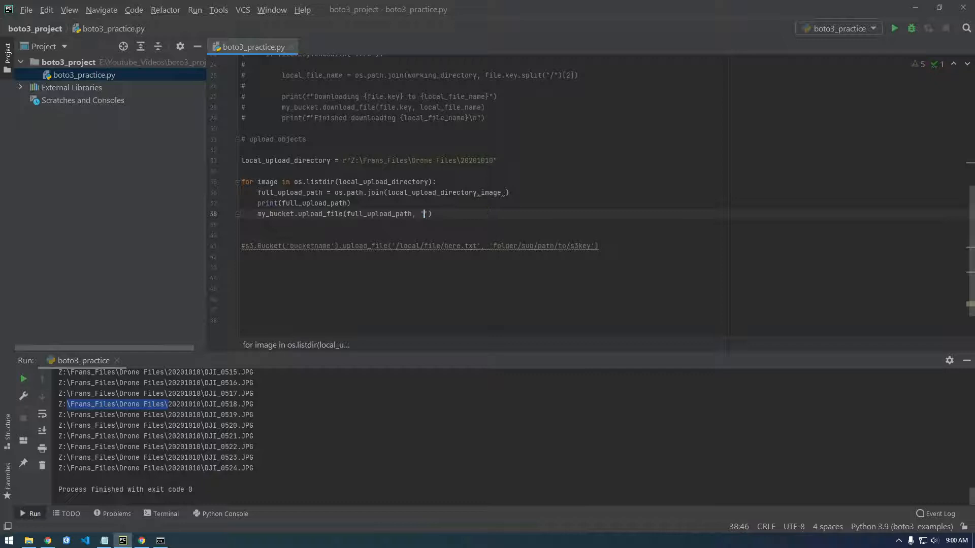
pyautogui.write('"')
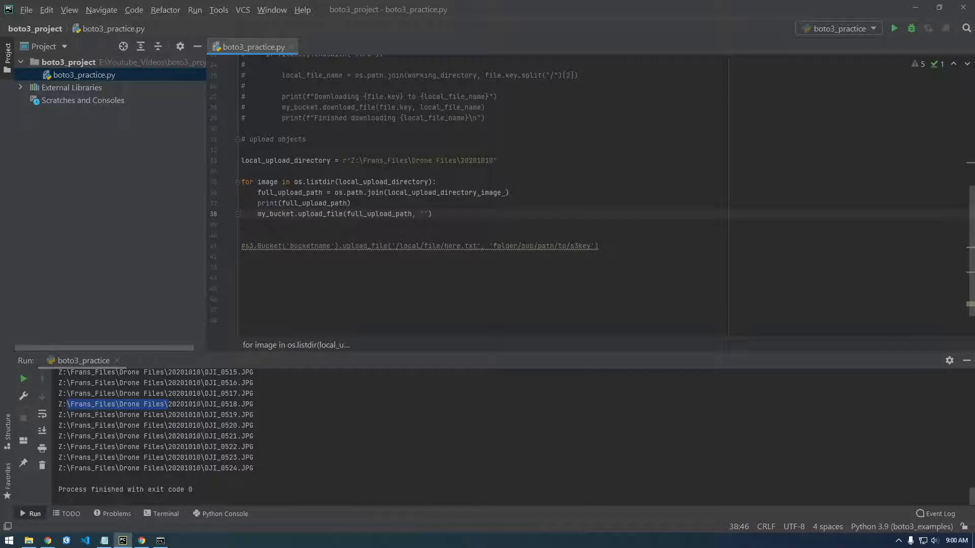
pyautogui.click(142, 541)
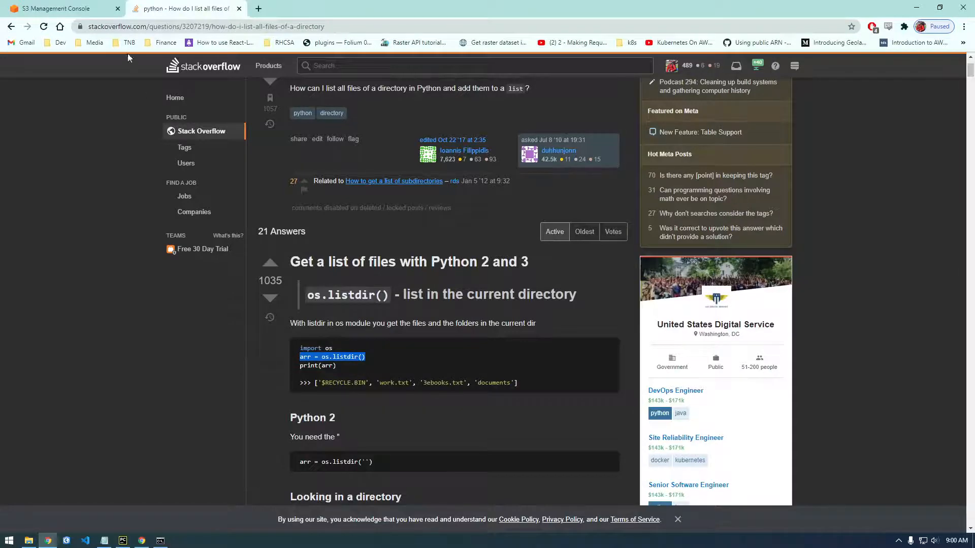
# Check the bucket's 124 objects in the S3 console, then return to PyCharm.
pyautogui.click(56, 9)
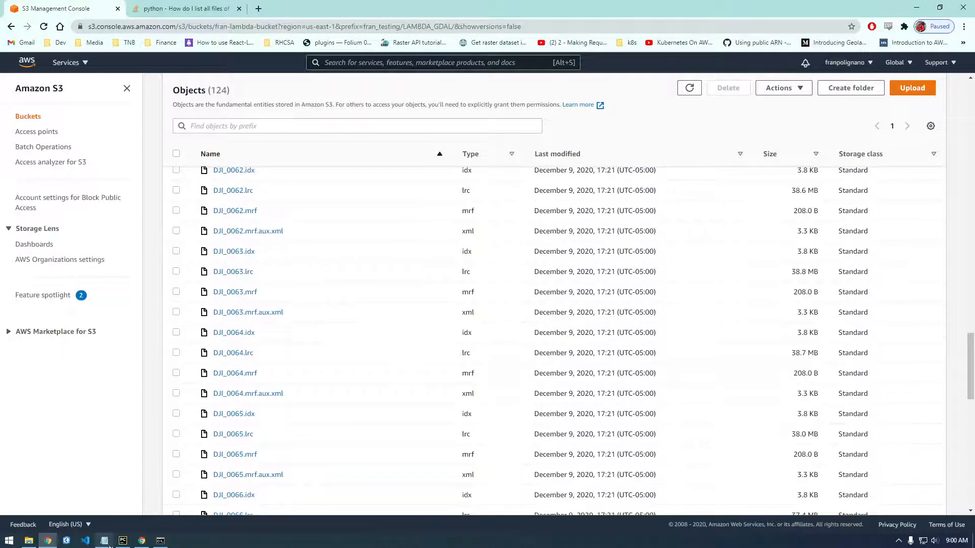
pyautogui.click(122, 540)
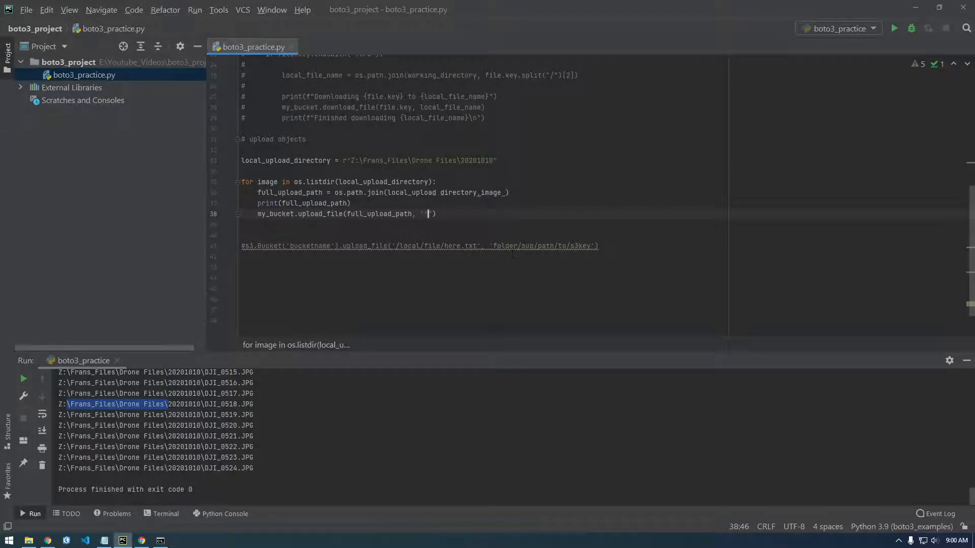
# Make upload_file use the key f"youtube_examples/{image}" for each image.
pyautogui.write('youtube_')
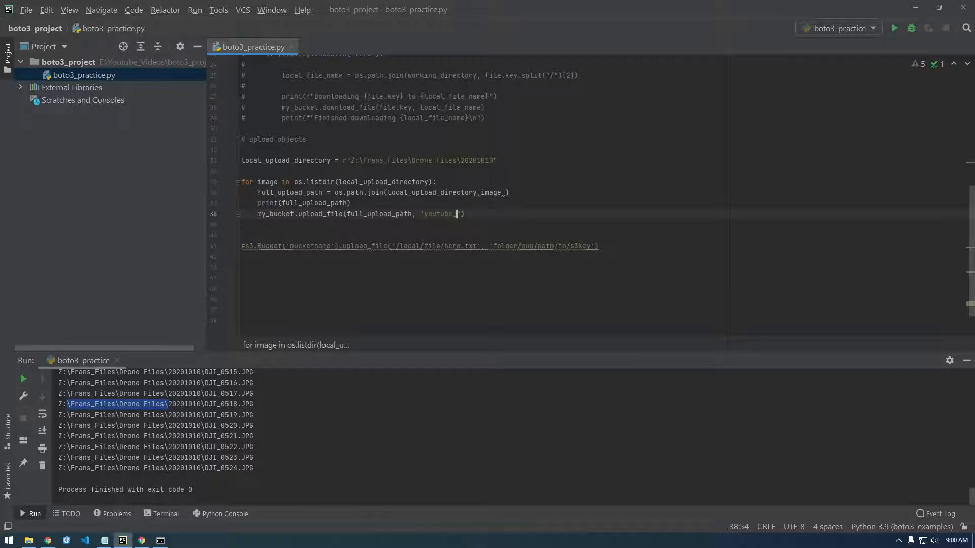
pyautogui.write('examples')
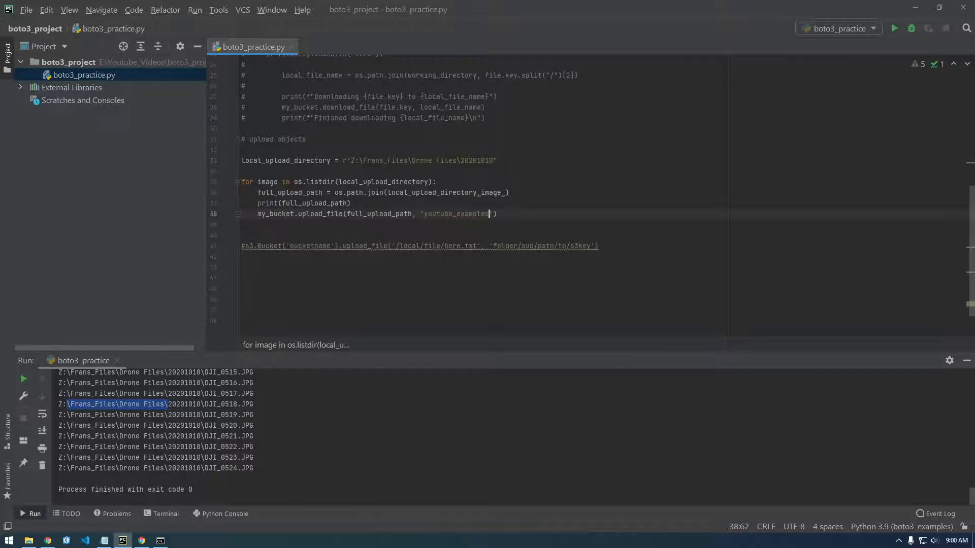
pyautogui.write('/')
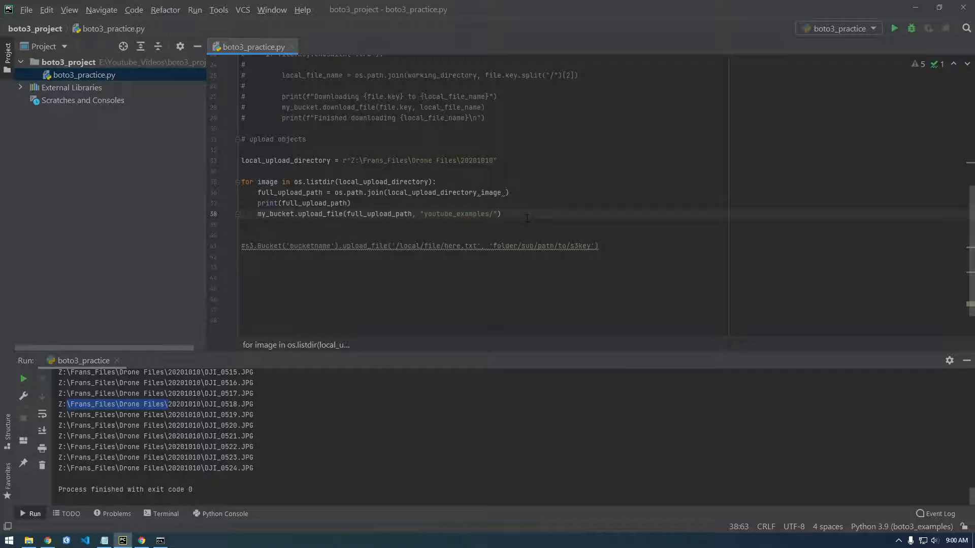
pyautogui.moveTo(278, 362)
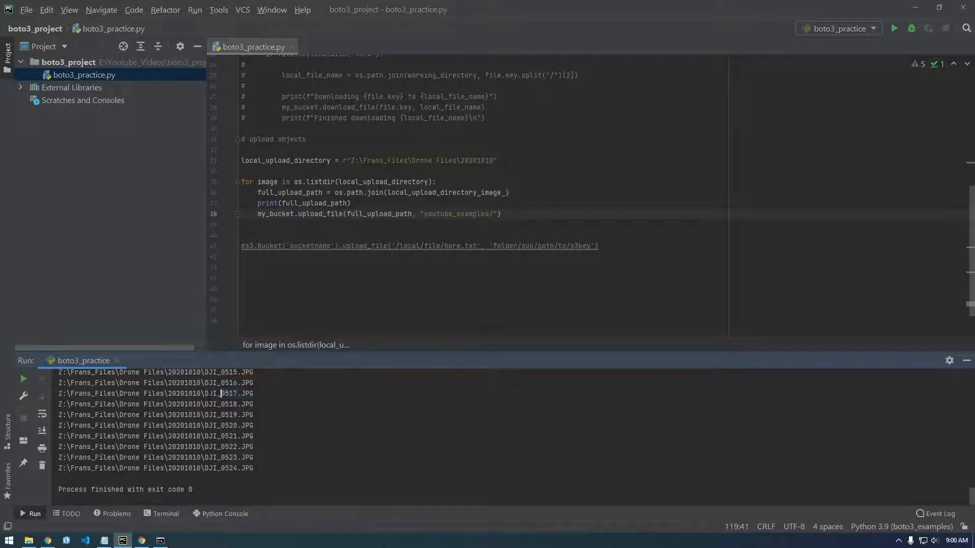
pyautogui.click(492, 214)
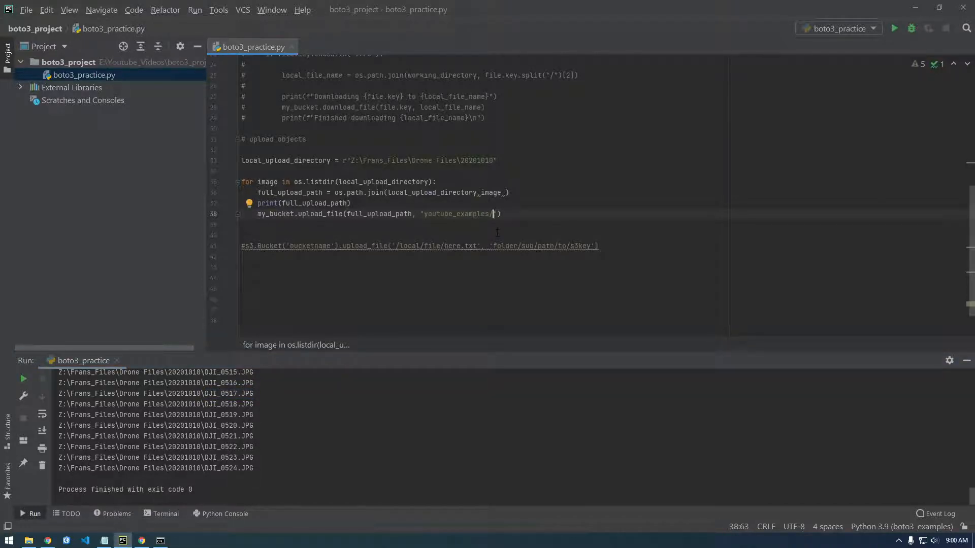
pyautogui.write('{}')
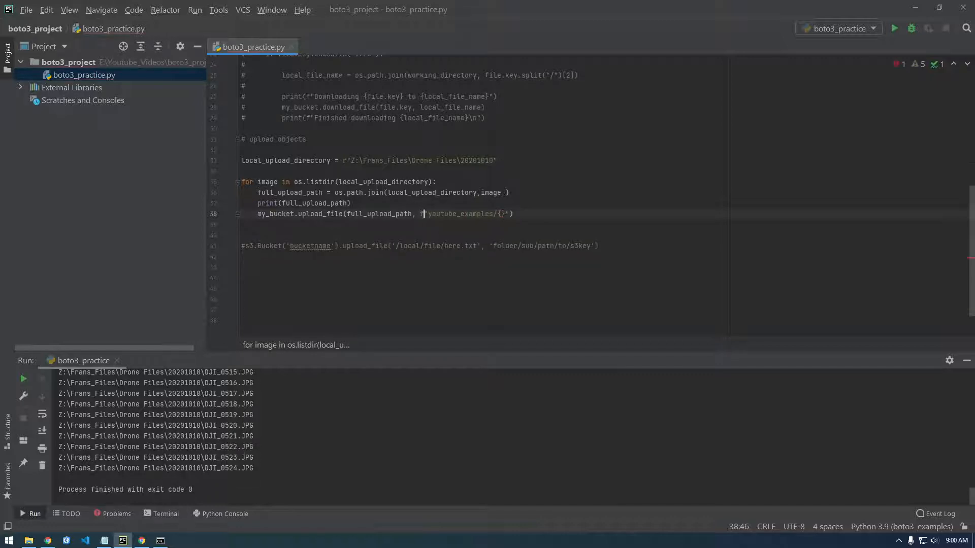
pyautogui.write('image')
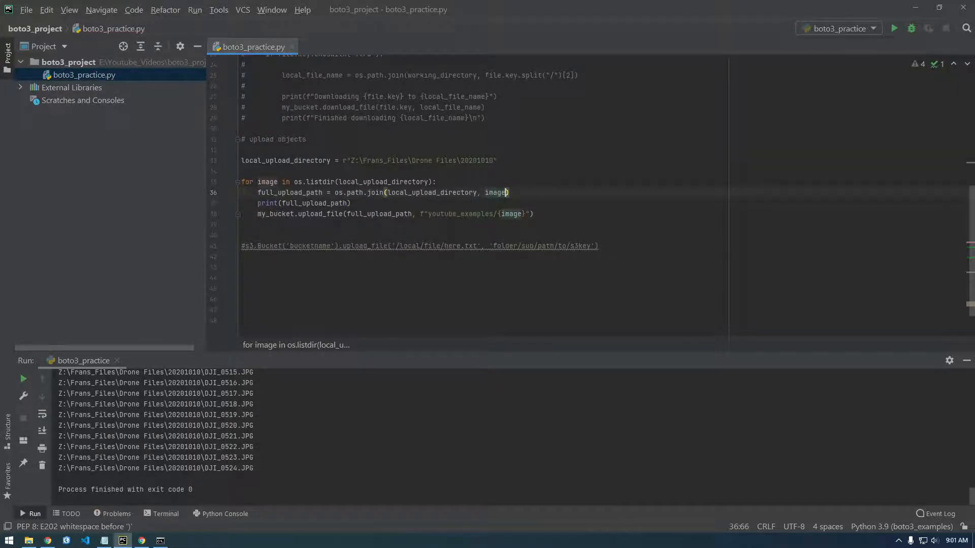
pyautogui.moveTo(425, 213); pyautogui.dragTo(528, 214)
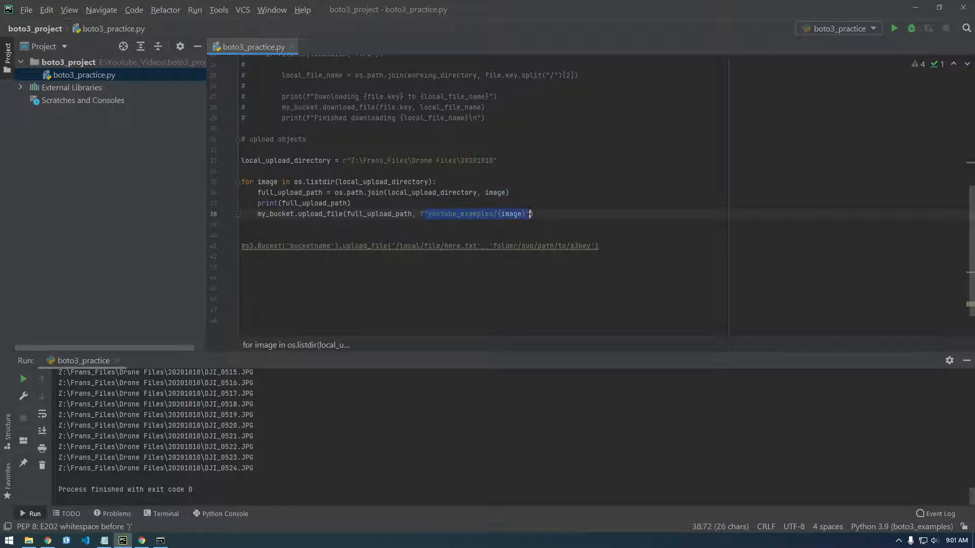
pyautogui.click(486, 214)
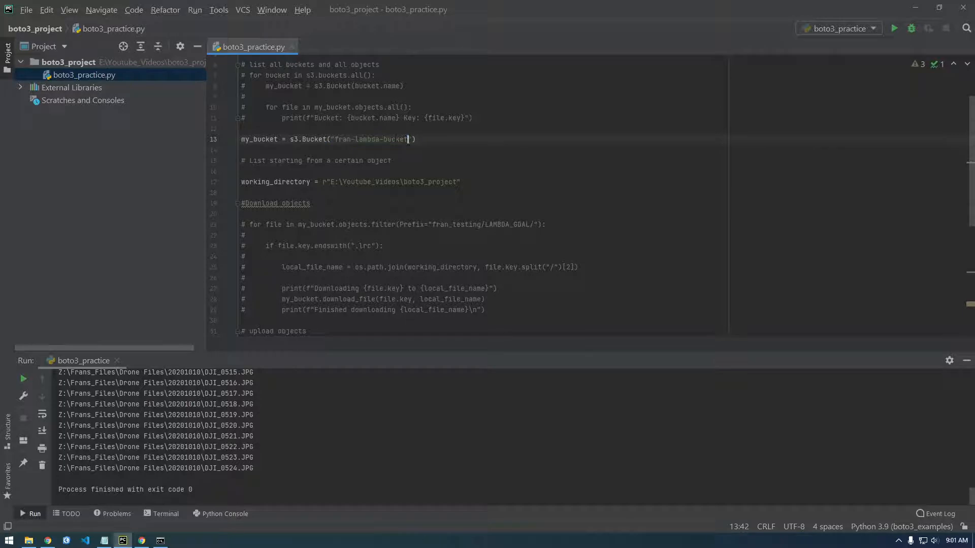
# Print 'uploading {full_upload_path} to youtube_examples/{image}' before each upload and 'done uploading' after it.
pyautogui.scroll(-3)
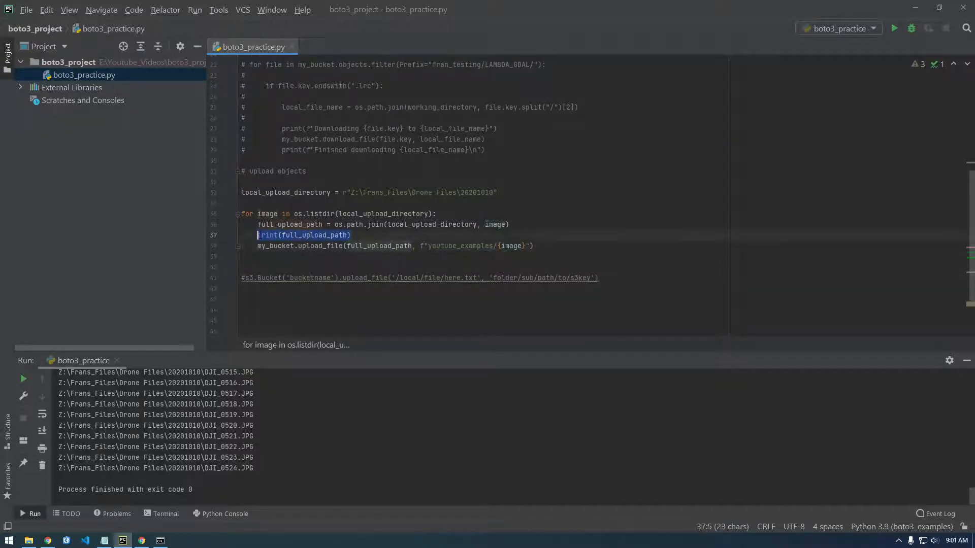
pyautogui.press('Delete')
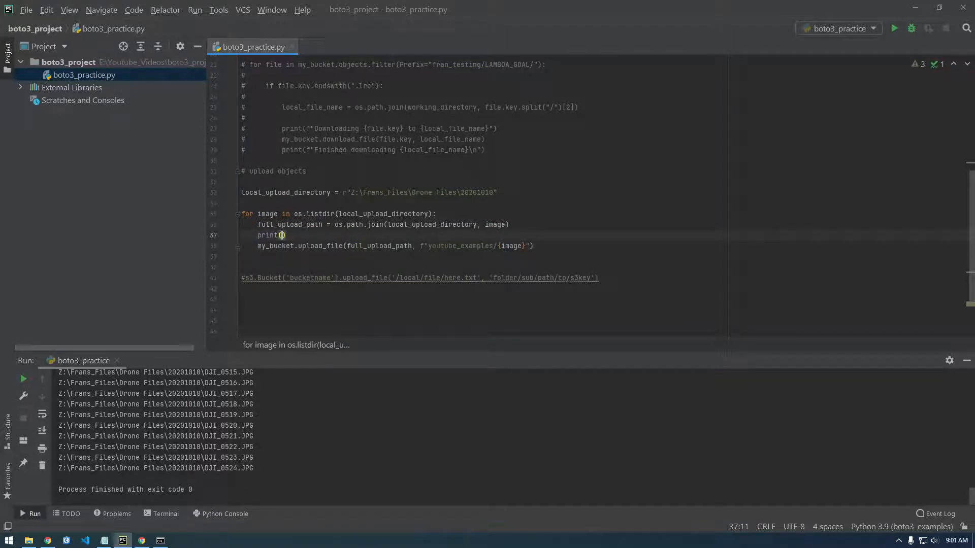
pyautogui.write('"uploading {} to {')
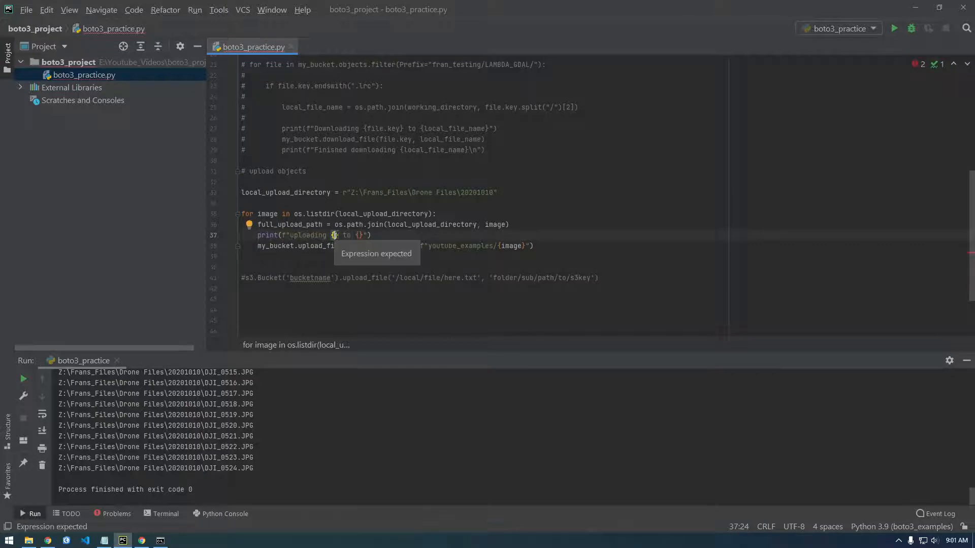
pyautogui.write('full_upload_path')
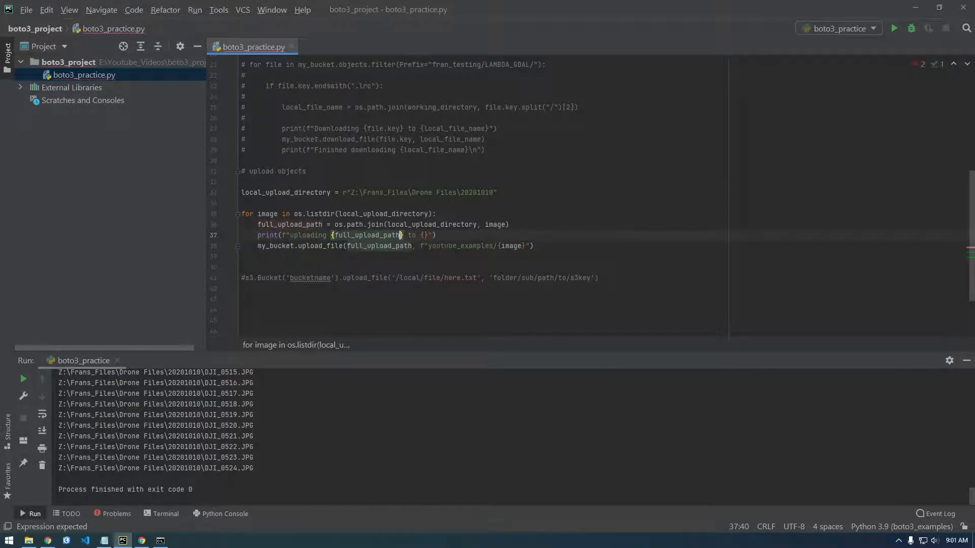
pyautogui.click(425, 235)
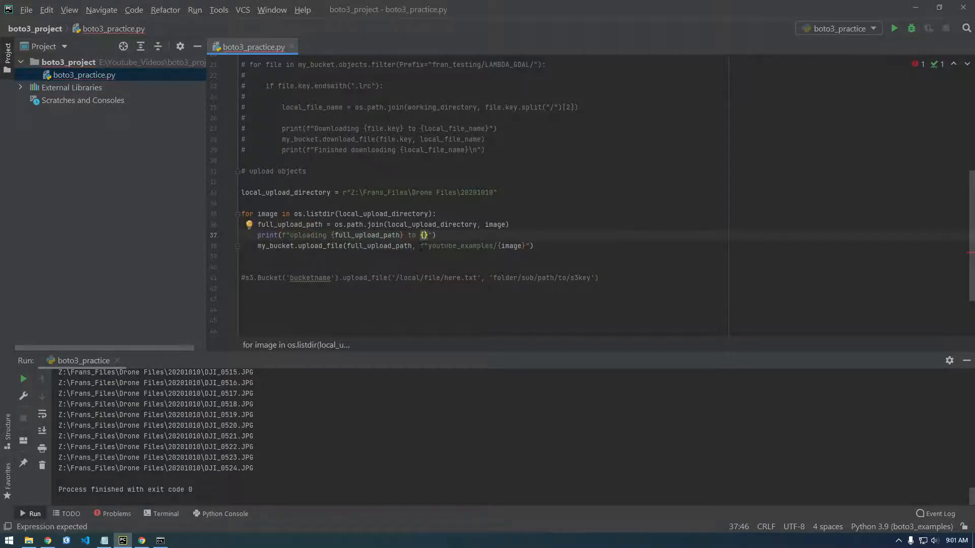
pyautogui.moveTo(420, 246); pyautogui.dragTo(532, 246)
pyautogui.write('print("done uploading')
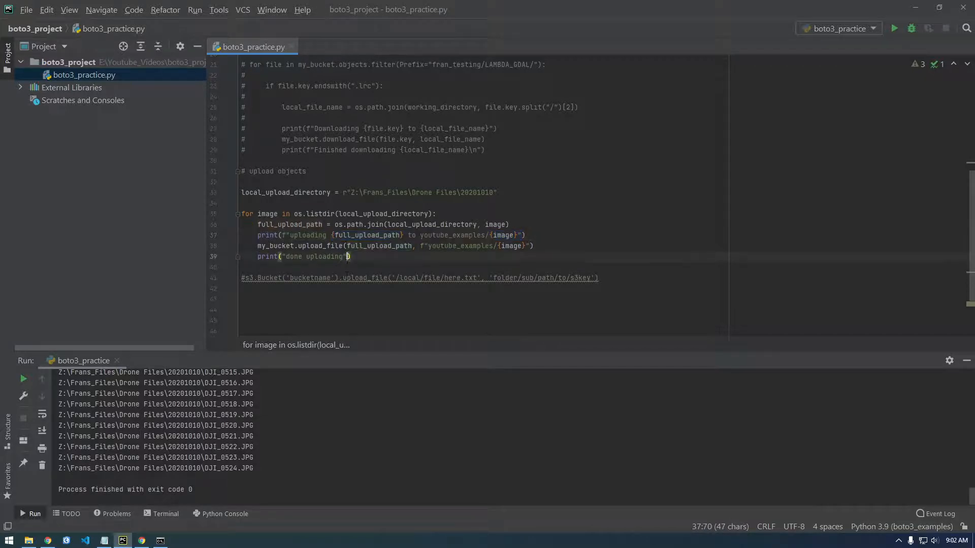
pyautogui.write('{full_upload_path} to youtube_examples/{image}')
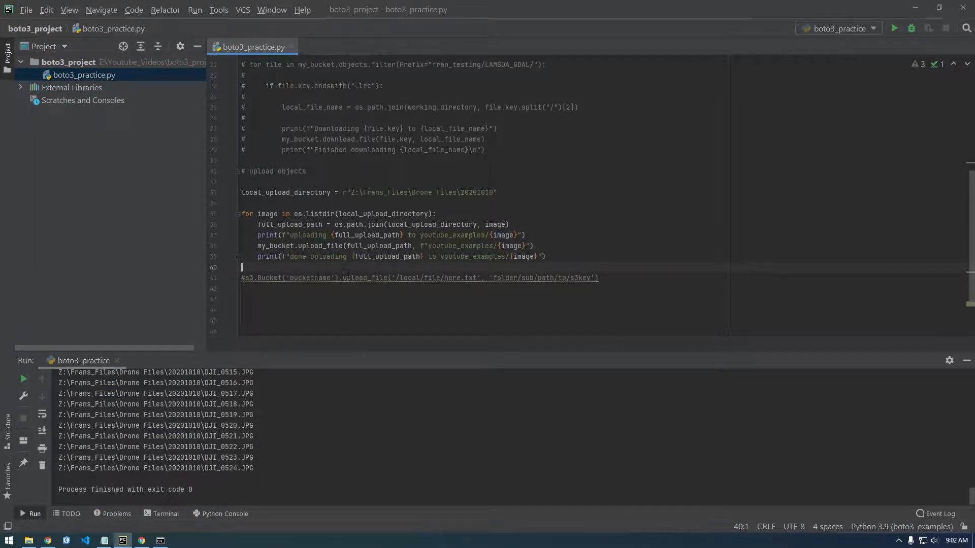
pyautogui.click(538, 257)
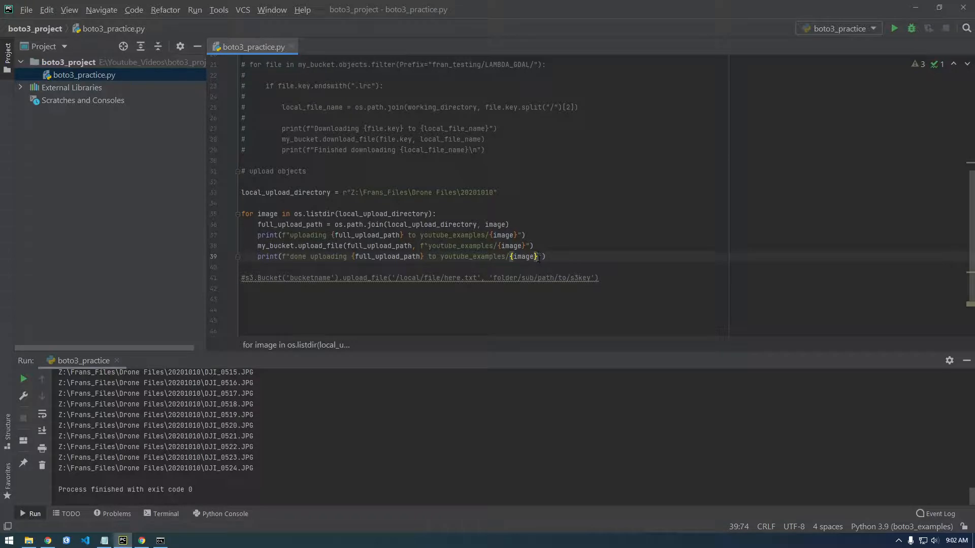
pyautogui.write('\\n')
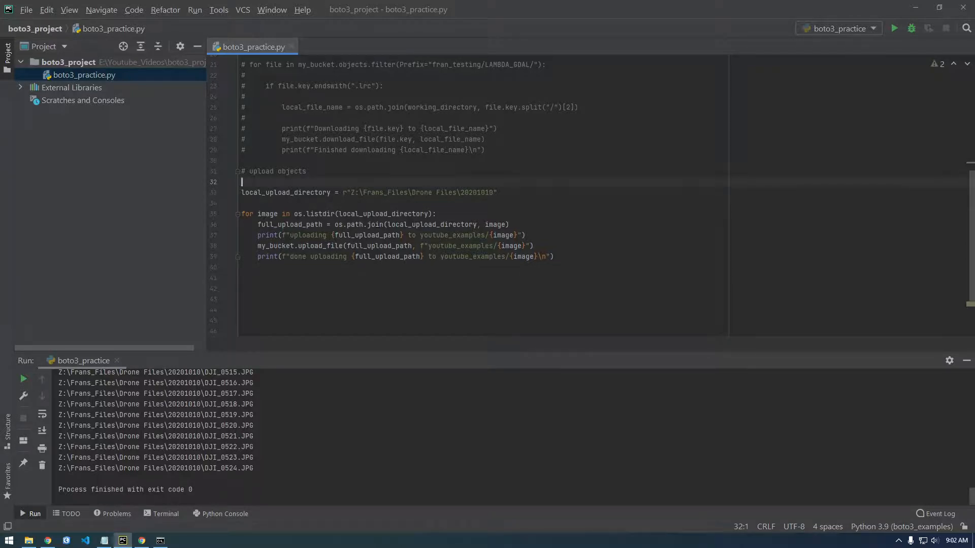
pyautogui.moveTo(23, 381)
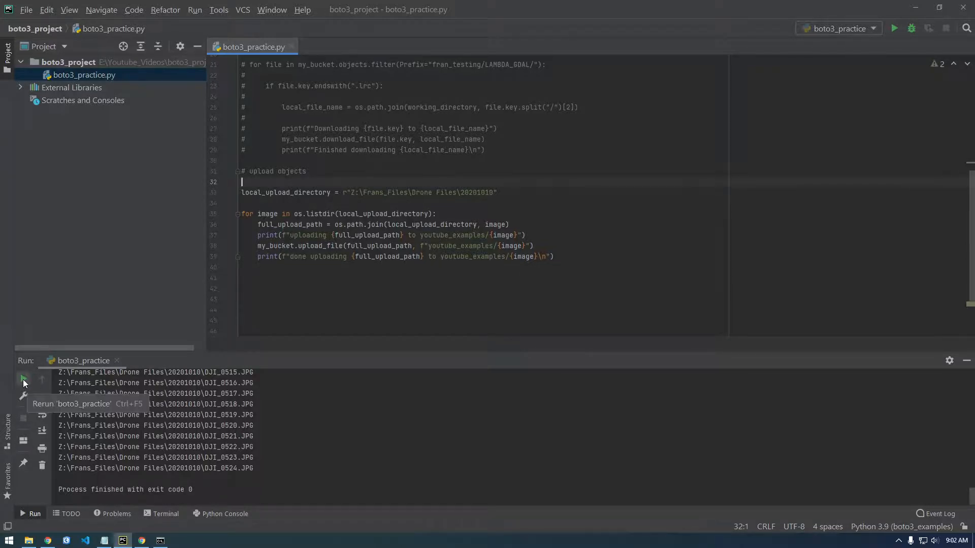
# Rerun the upload script from the Run tool window.
pyautogui.click(23, 379)
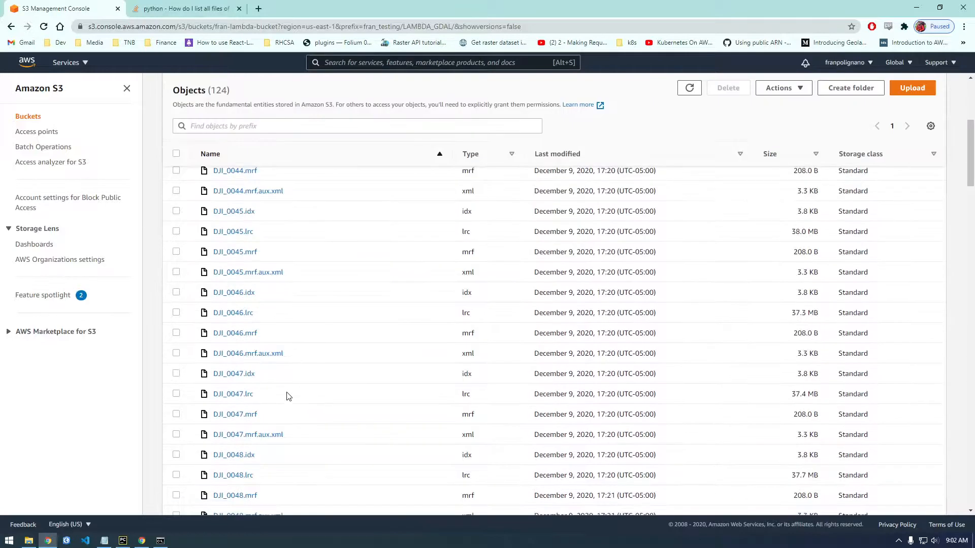
# Navigate from fran_testing up to fran-lambda-bucket and open the youtube_examples folder.
pyautogui.scroll(-3)
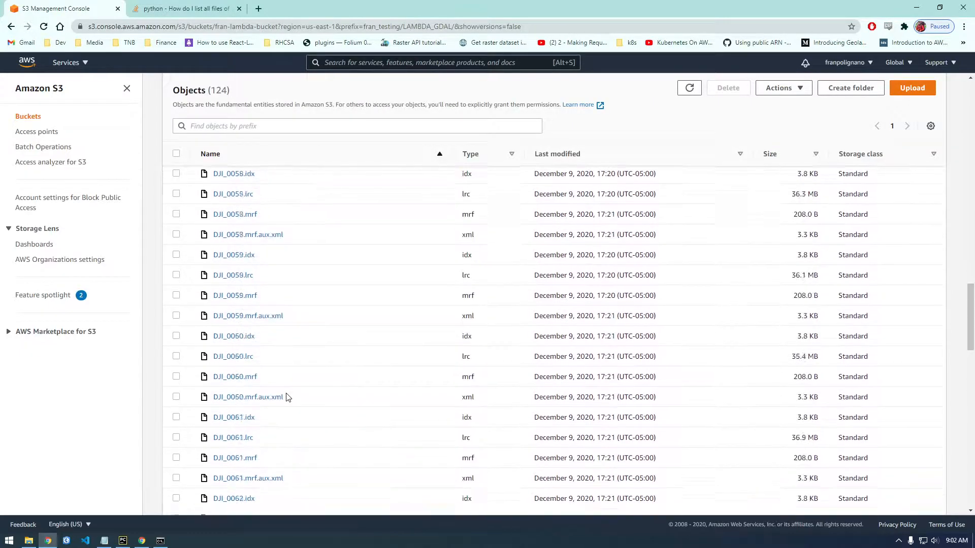
pyautogui.scroll(-3)
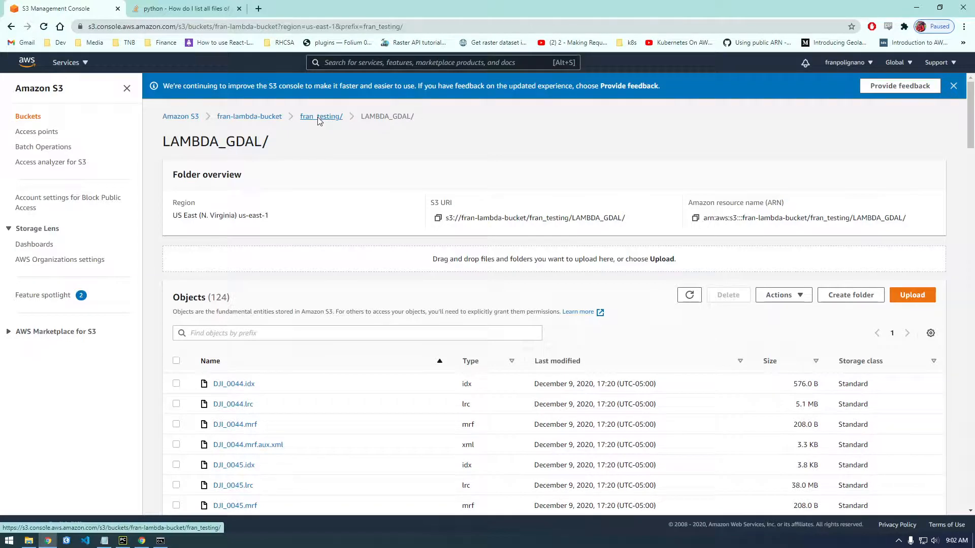
pyautogui.click(321, 116)
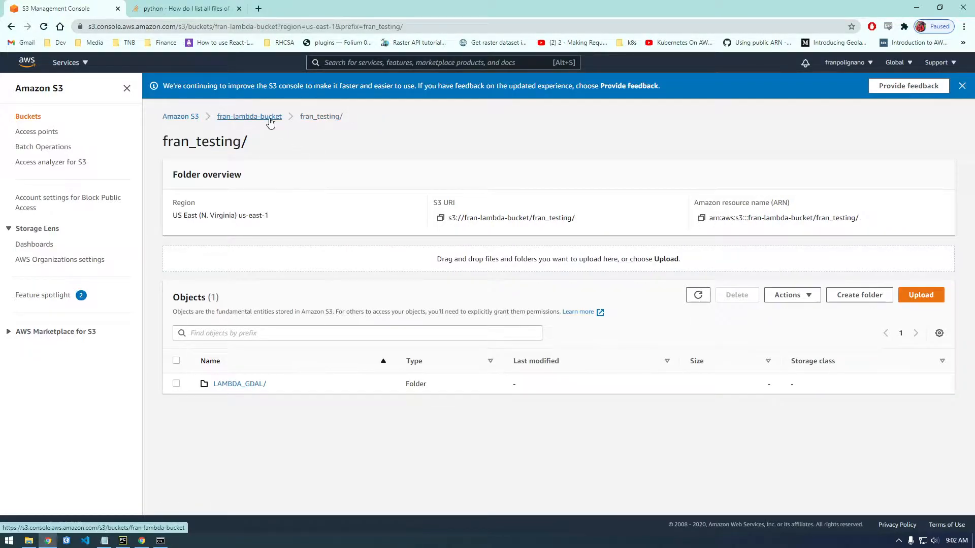
pyautogui.click(249, 116)
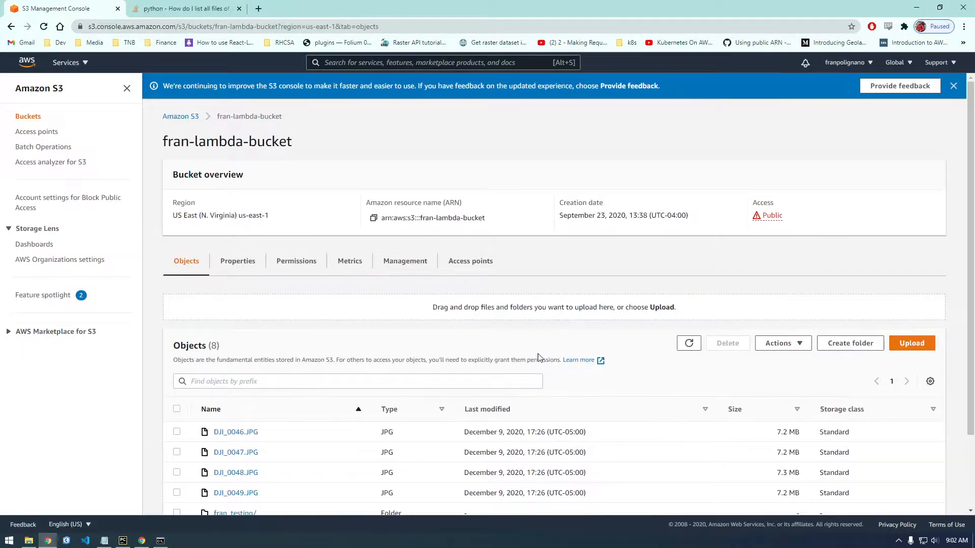
pyautogui.scroll(-3)
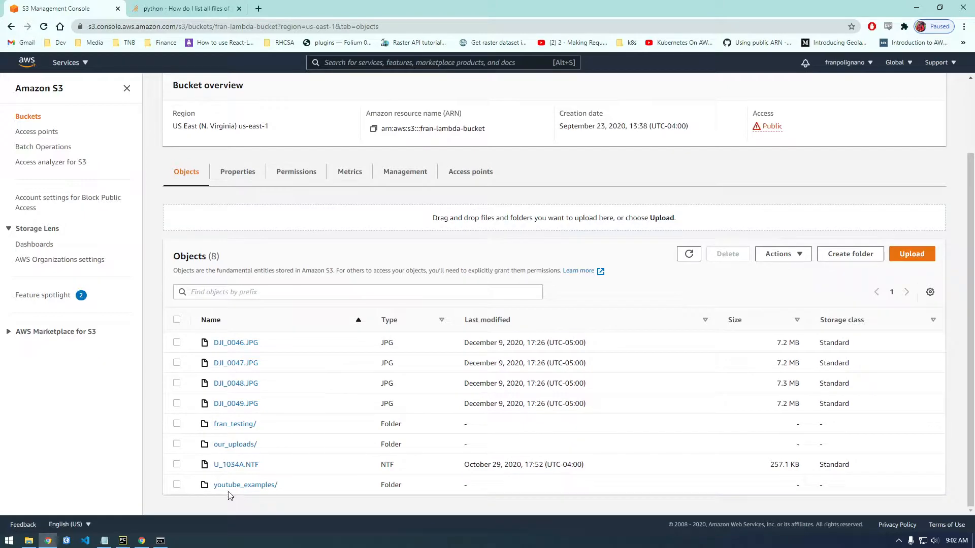
pyautogui.click(245, 485)
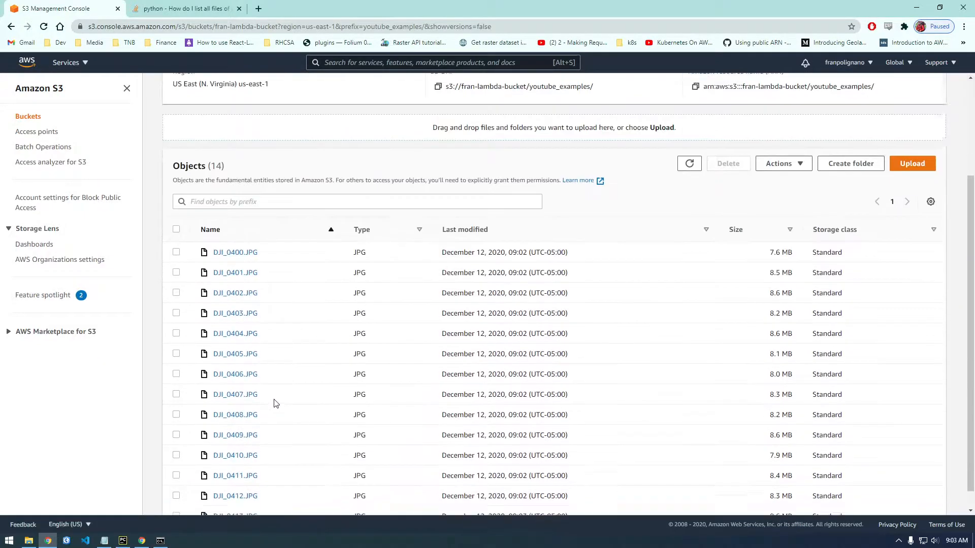
# Scroll through the uploaded DJI JPGs, then return to PyCharm's upload output.
pyautogui.scroll(-3)
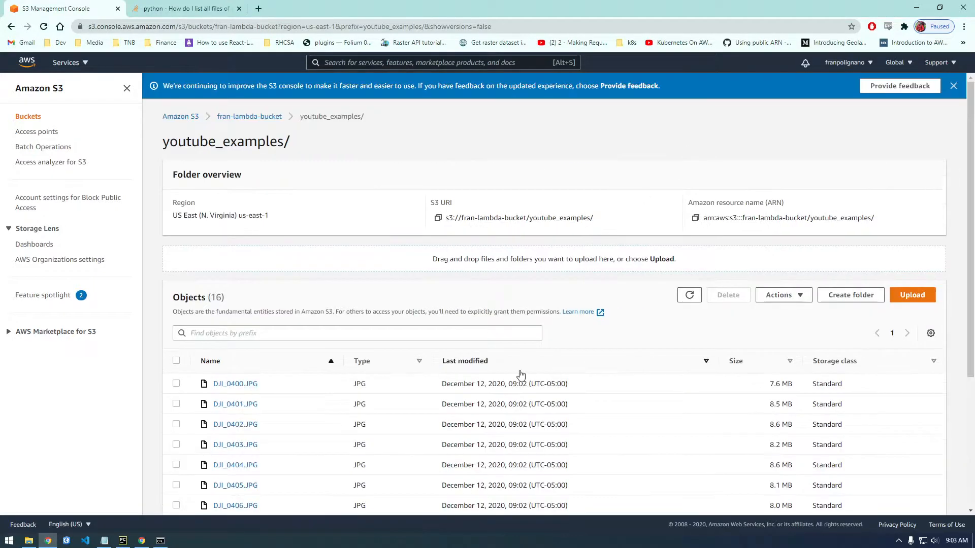
pyautogui.scroll(-3)
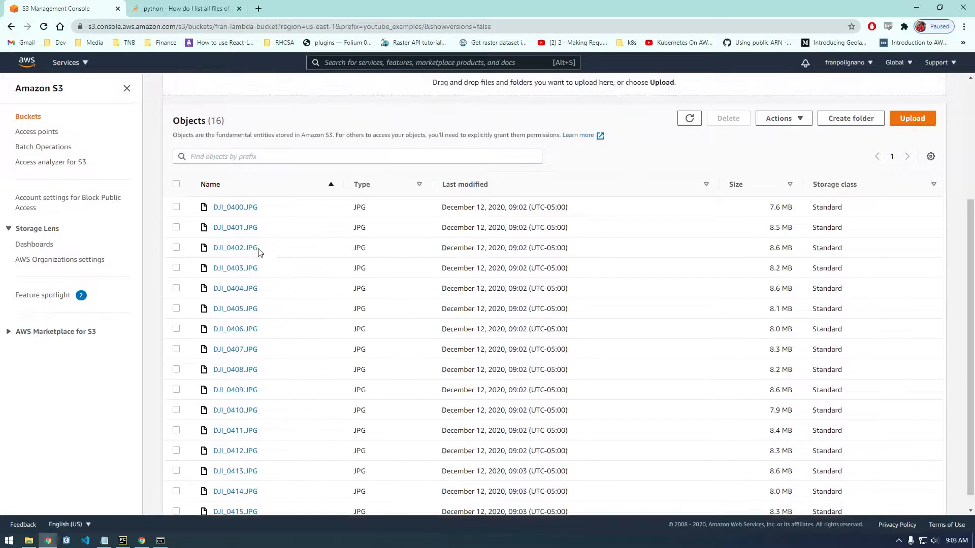
pyautogui.scroll(-3)
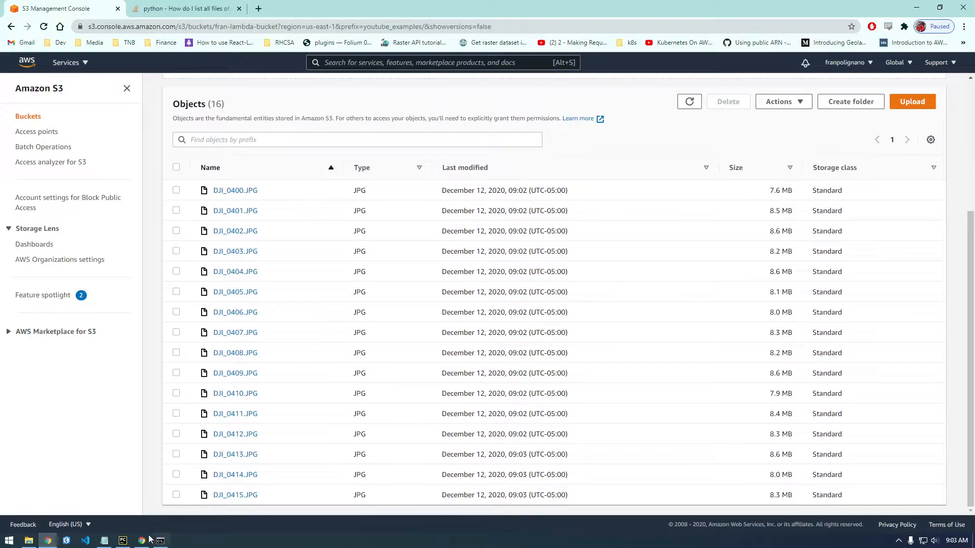
pyautogui.click(122, 540)
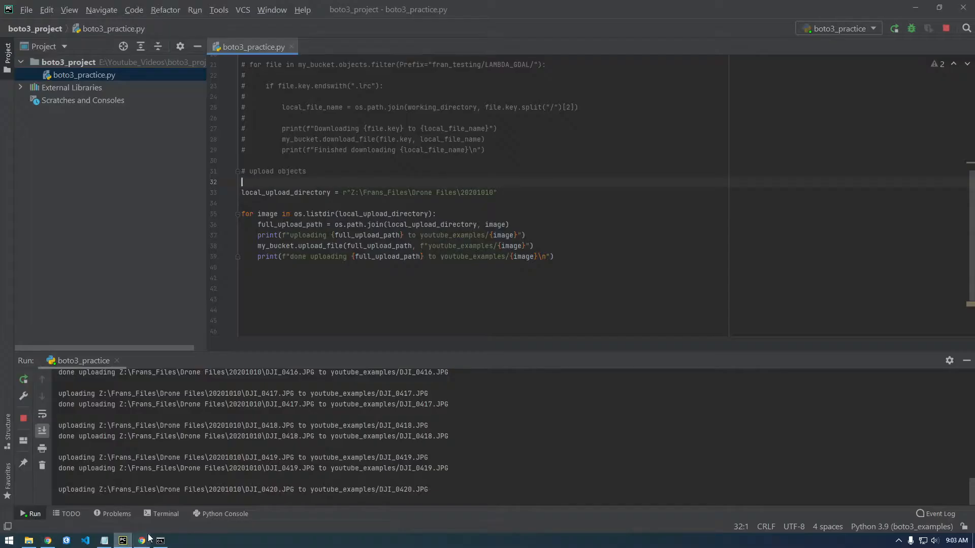